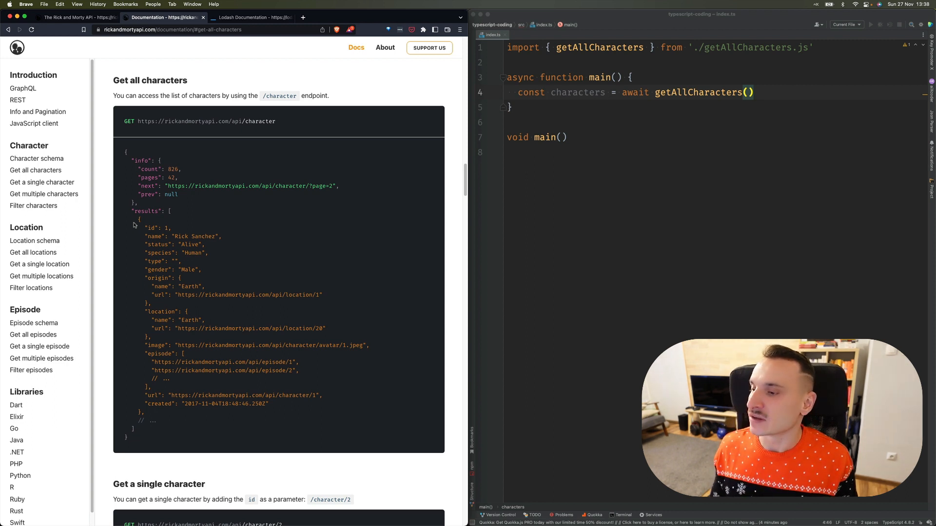
{"action": "mouse_move", "coordinate": [567, 166]}
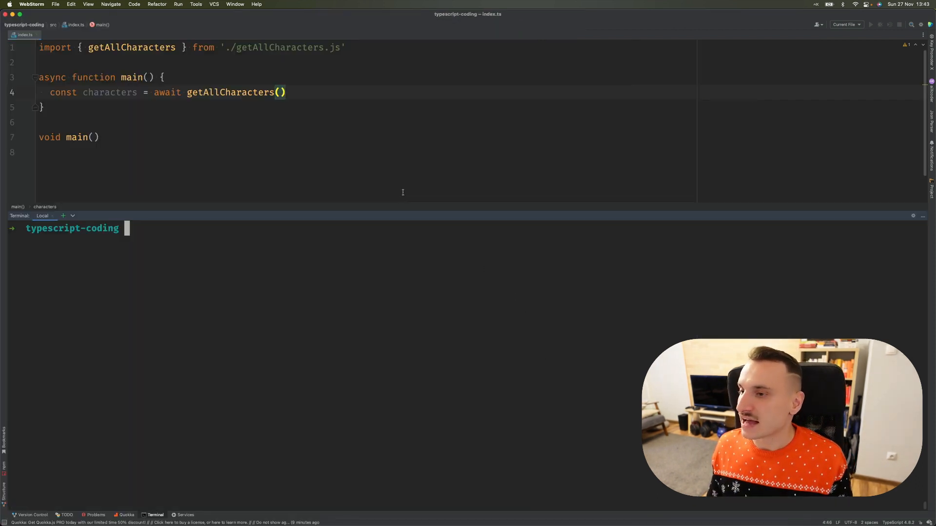
Step: Log the fetched characters and run npm run start:dev so every record prints
{"action": "type", "text": "console.log(\"-> characters\", characters);"}
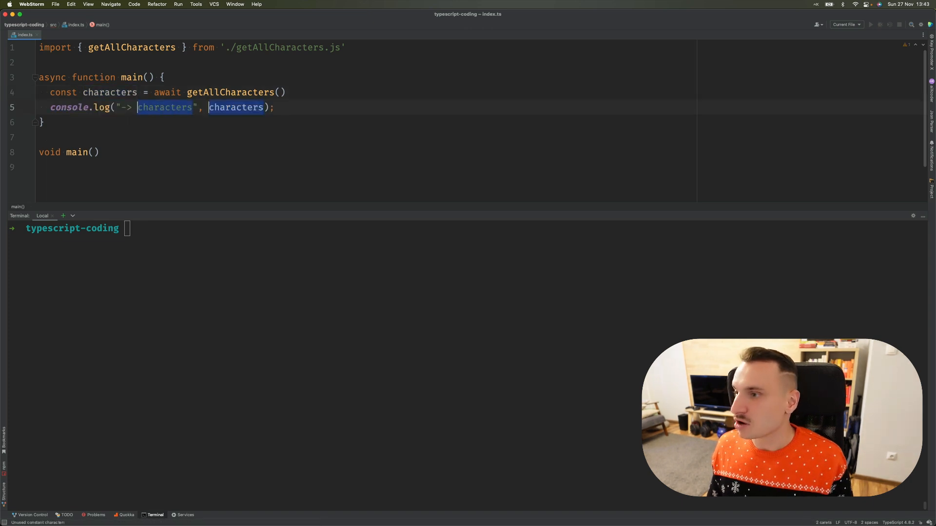
{"action": "type", "text": "npm run start:dev"}
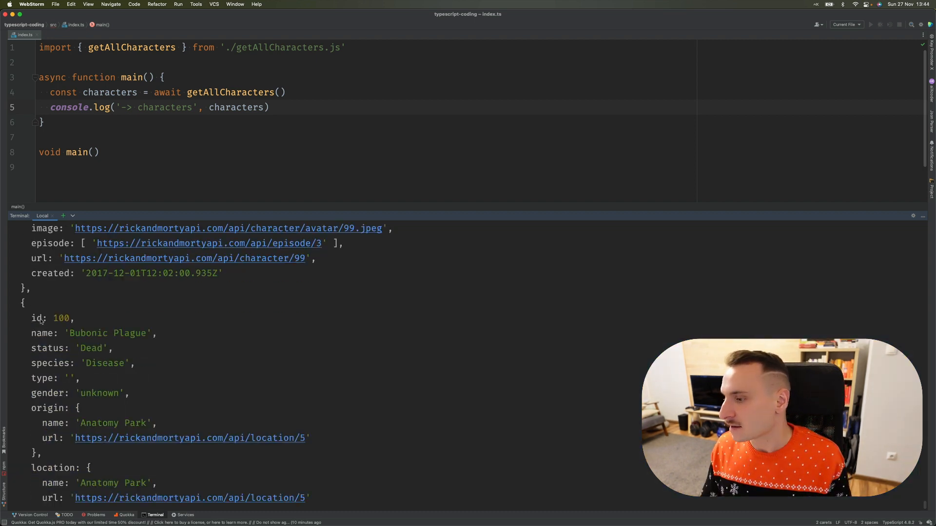
{"action": "double_click", "coordinate": [48, 318]}
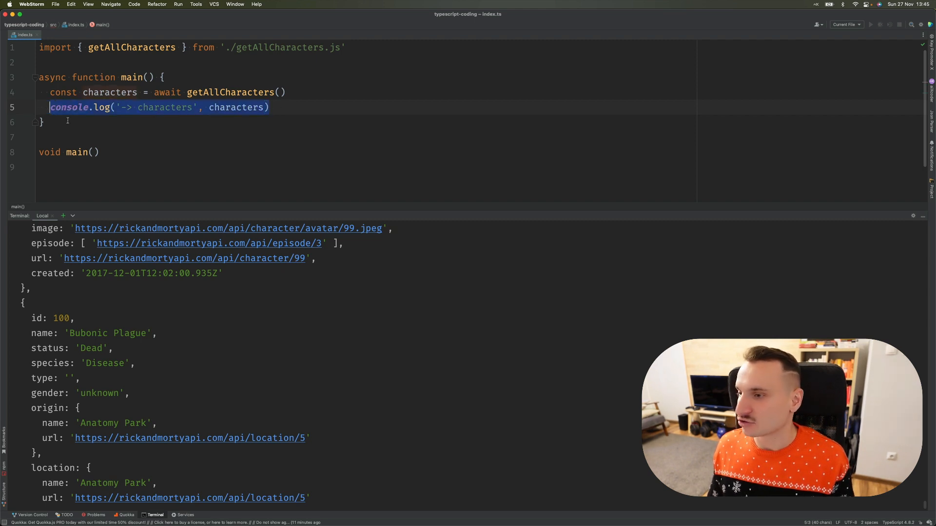
Step: Declare charactersById using keyBy, auto-imported from lodash-es
{"action": "type", "text": "cons"}
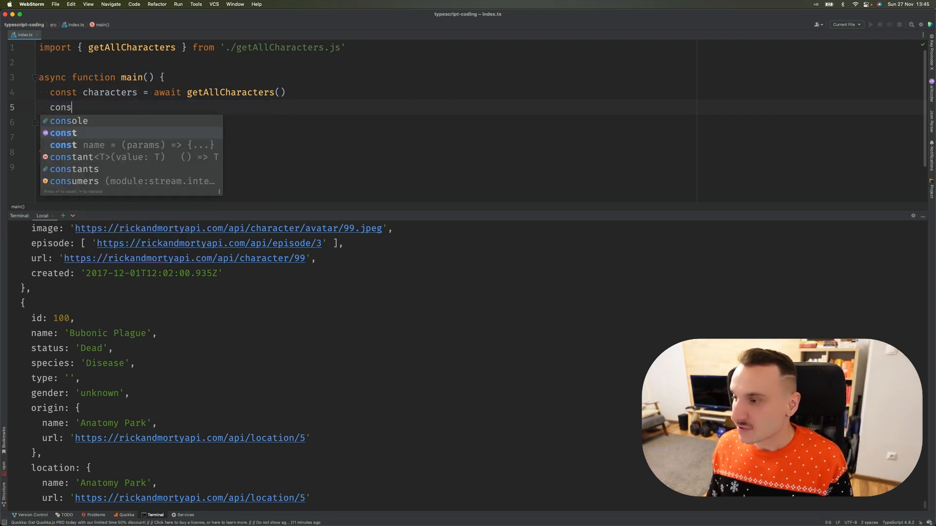
{"action": "type", "text": "t characters"}
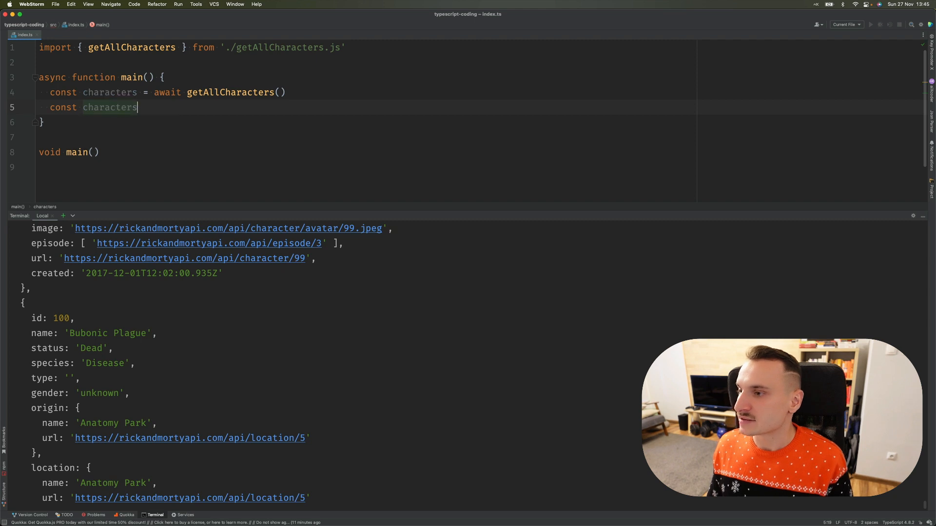
{"action": "type", "text": "ById = key"}
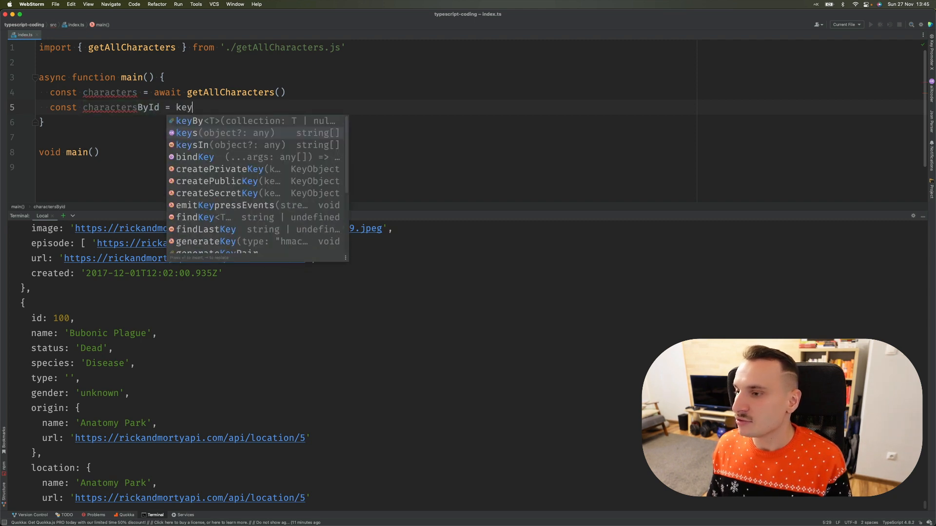
{"action": "left_click", "coordinate": [186, 121]}
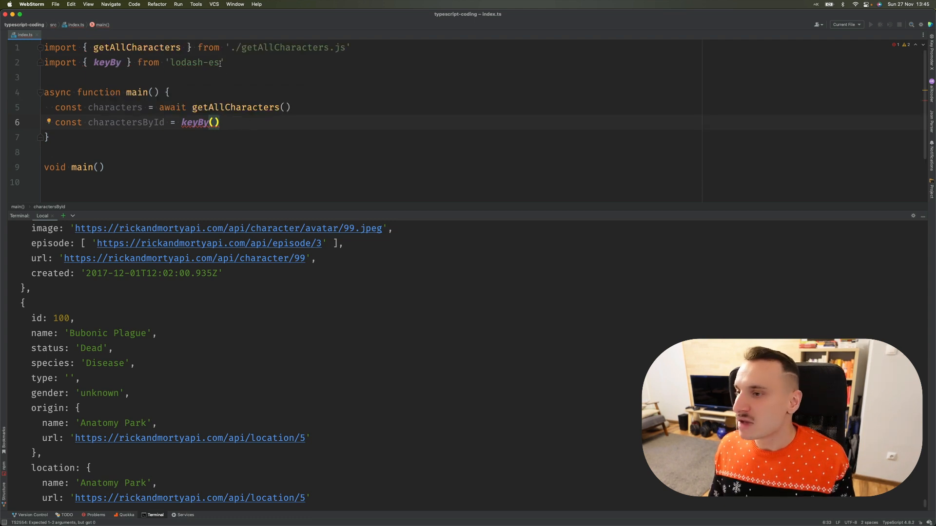
{"action": "double_click", "coordinate": [194, 62]}
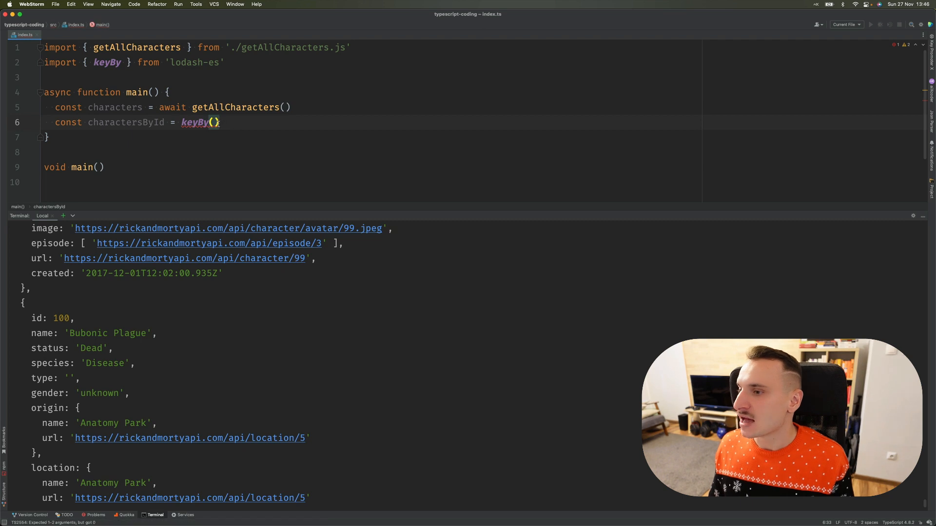
Step: Call keyBy(characters, 'id') and log charactersById to the terminal
{"action": "double_click", "coordinate": [115, 107]}
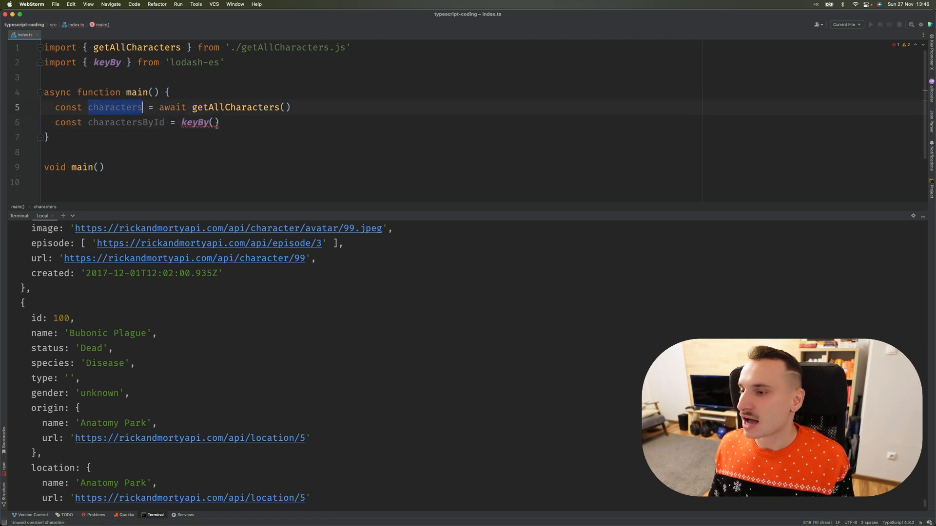
{"action": "type", "text": "characters,"}
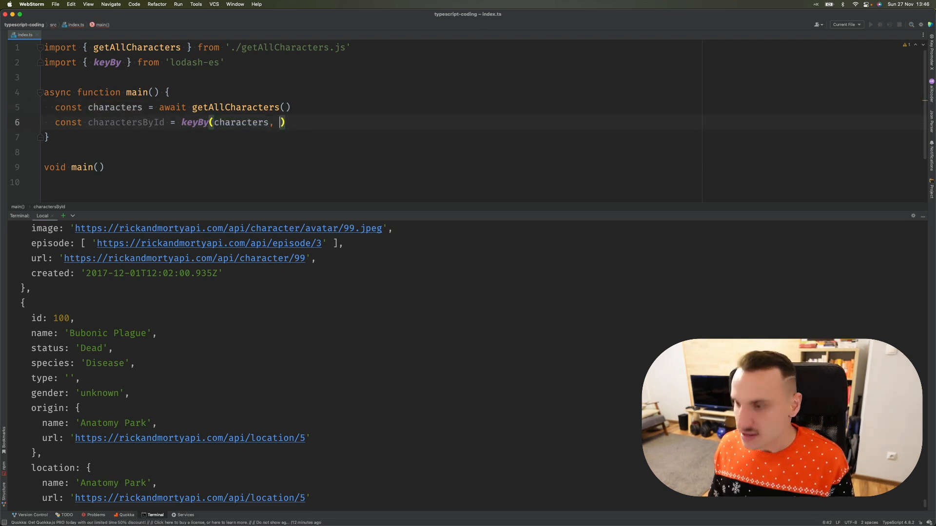
{"action": "type", "text": "'"}
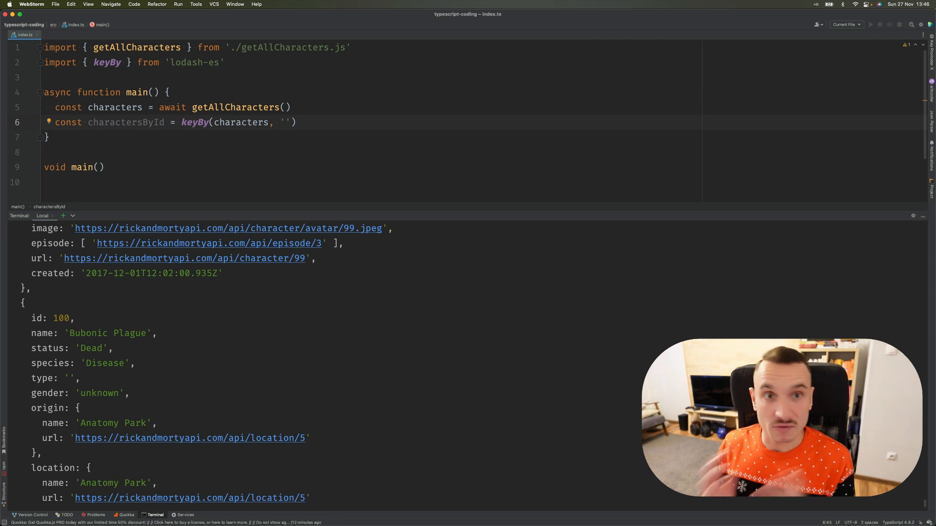
{"action": "type", "text": "id"}
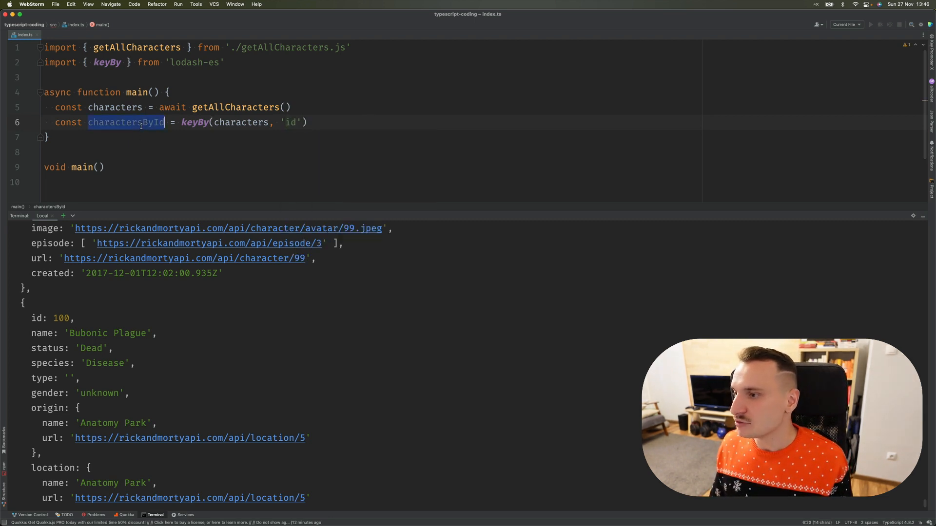
{"action": "type", "text": "console.log('-> charactersById', charactersById)"}
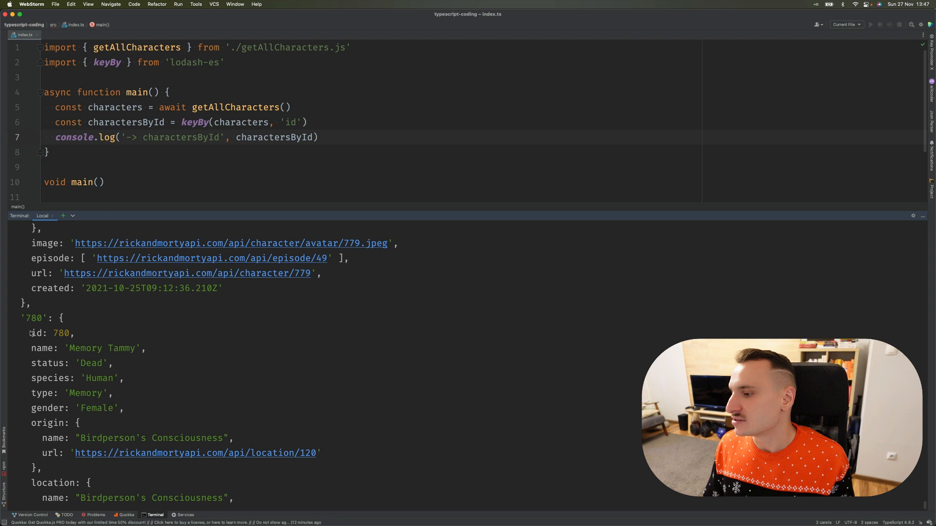
Step: Log only charactersById['780'] so just the Memory Tammy record prints
{"action": "double_click", "coordinate": [33, 318]}
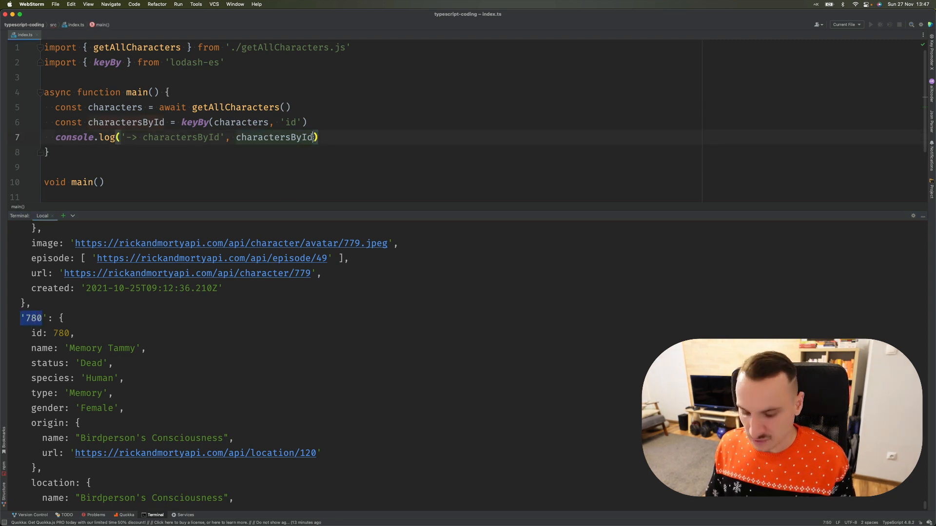
{"action": "type", "text": "['78']"}
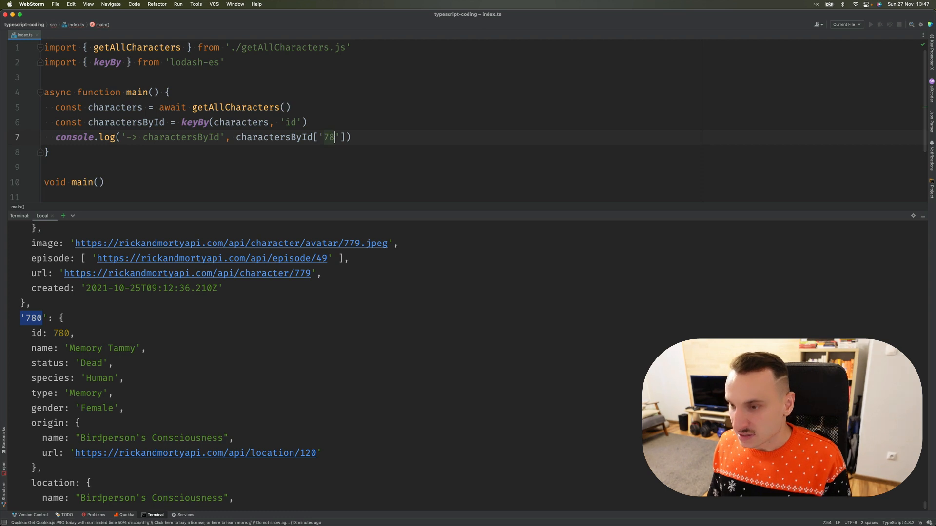
{"action": "type", "text": "0"}
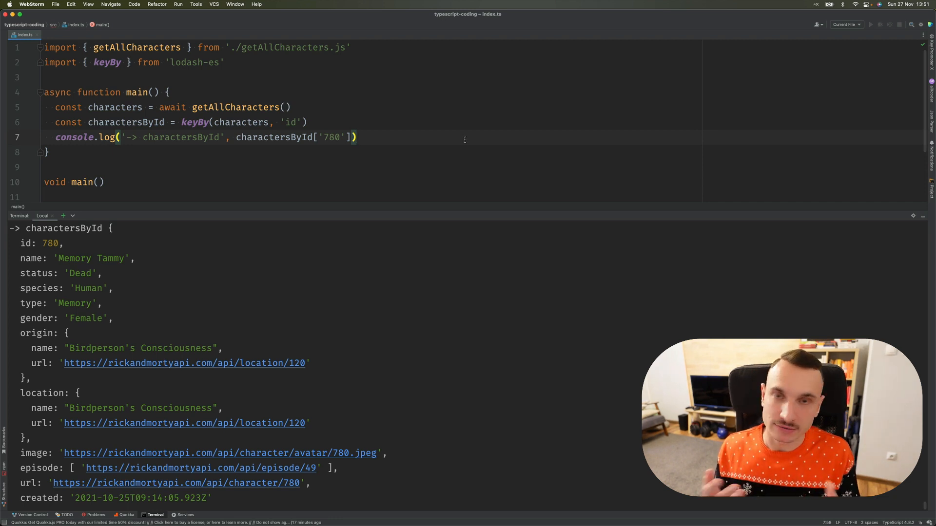
{"action": "double_click", "coordinate": [193, 123]}
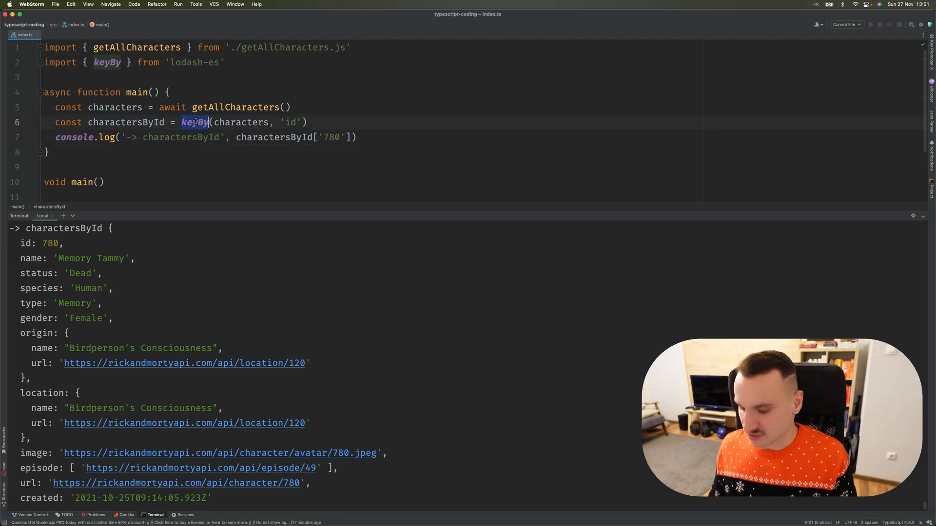
Step: Group with groupBy(characters, 'gender') into charactersByGender and log the Male group
{"action": "type", "text": "groupBy"}
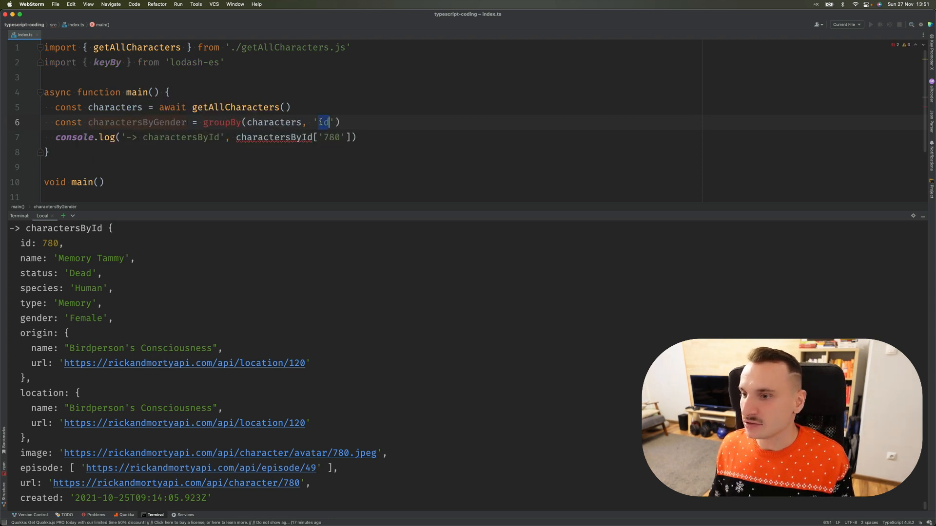
{"action": "type", "text": "gender"}
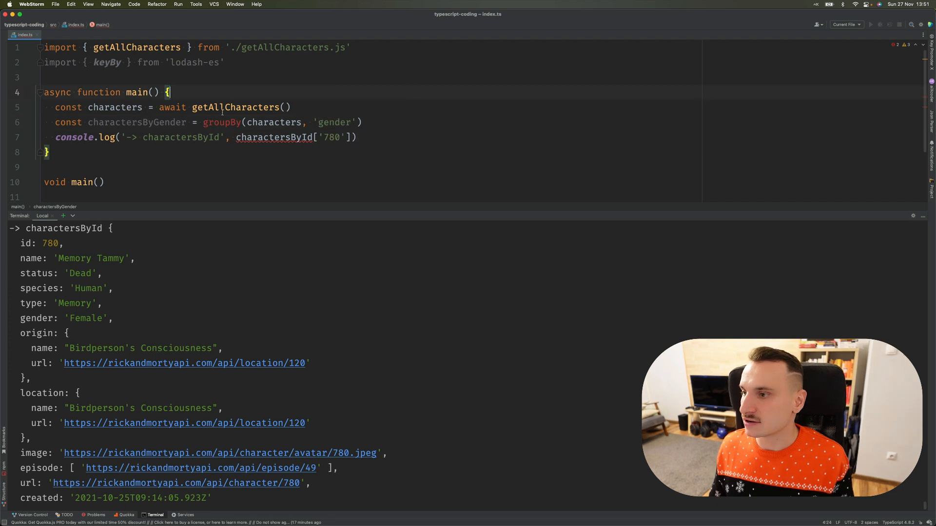
{"action": "double_click", "coordinate": [273, 138]}
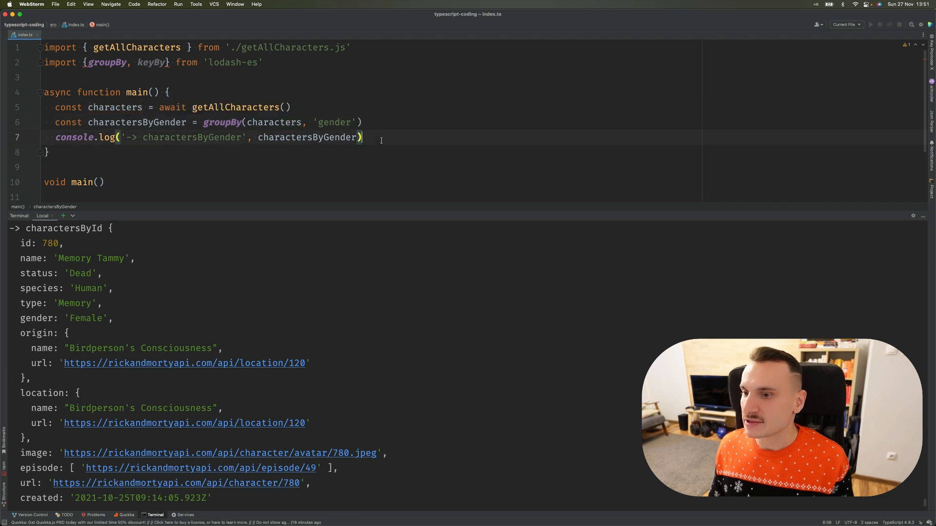
{"action": "type", "text": "['']"}
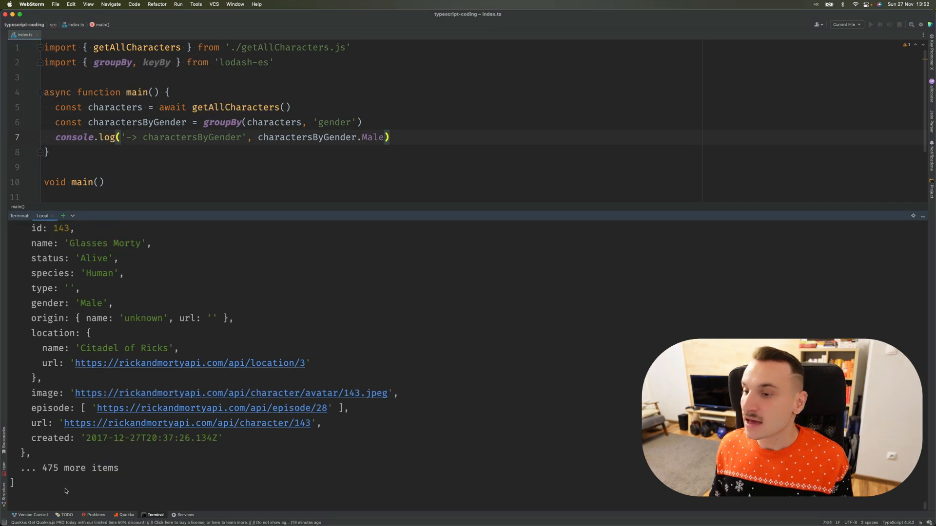
{"action": "double_click", "coordinate": [91, 303]}
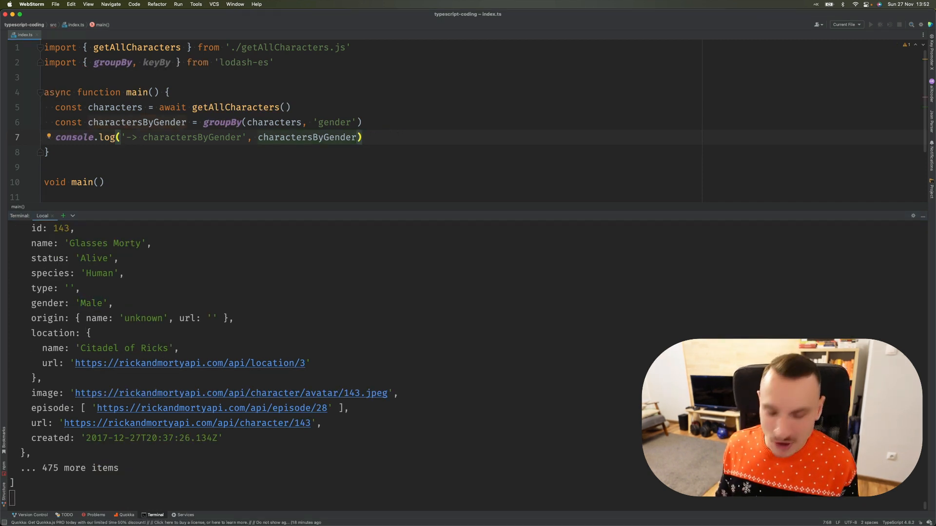
{"action": "type", "text": "Object.keys("}
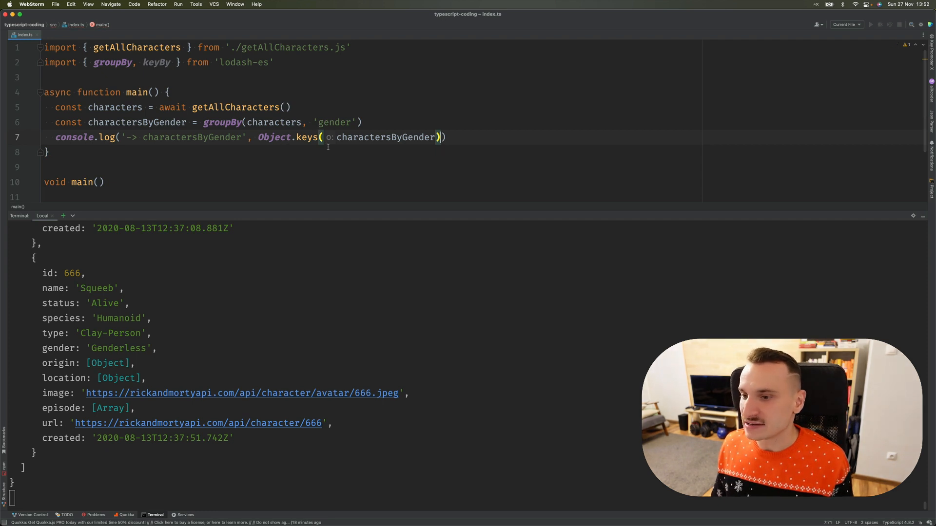
{"action": "double_click", "coordinate": [386, 138]}
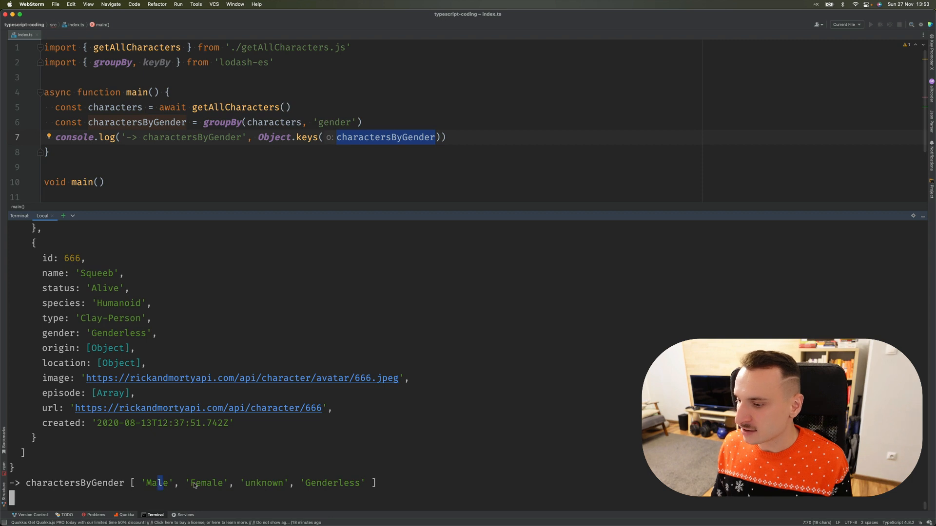
{"action": "double_click", "coordinate": [333, 483]}
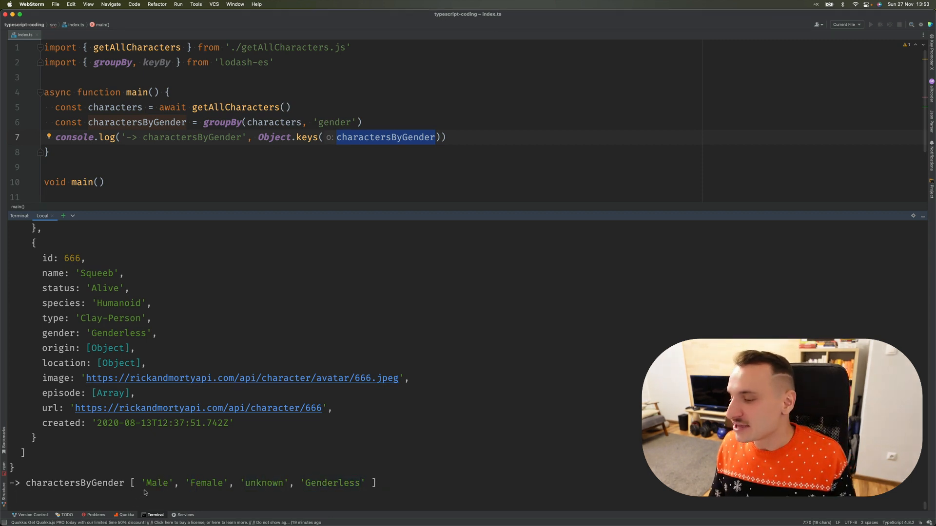
{"action": "double_click", "coordinate": [206, 483]}
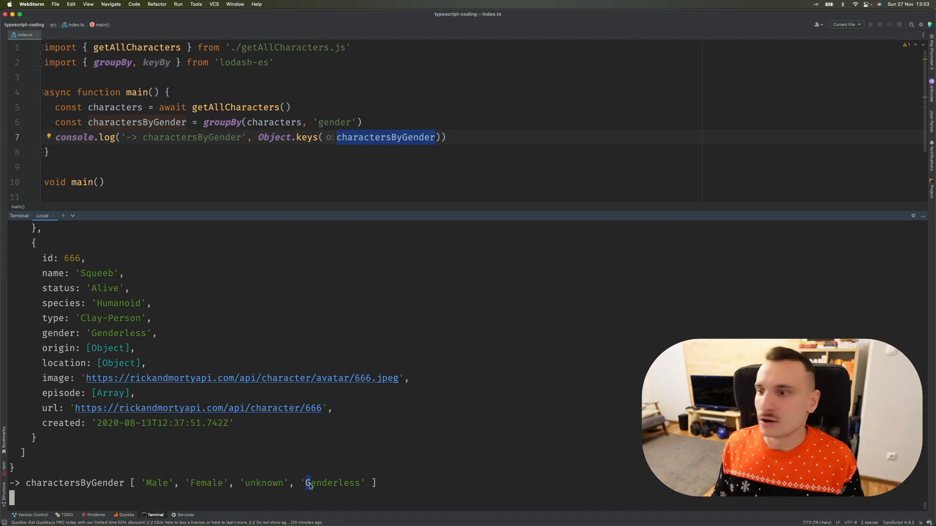
{"action": "double_click", "coordinate": [334, 122]}
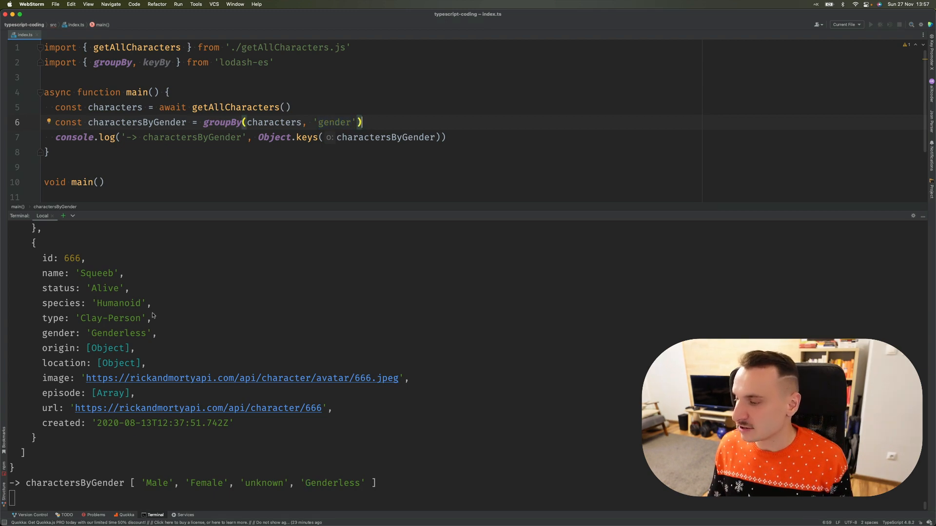
Step: Group by 'origin.name' into charactersByOriginName and remove the console.log line
{"action": "double_click", "coordinate": [60, 348]}
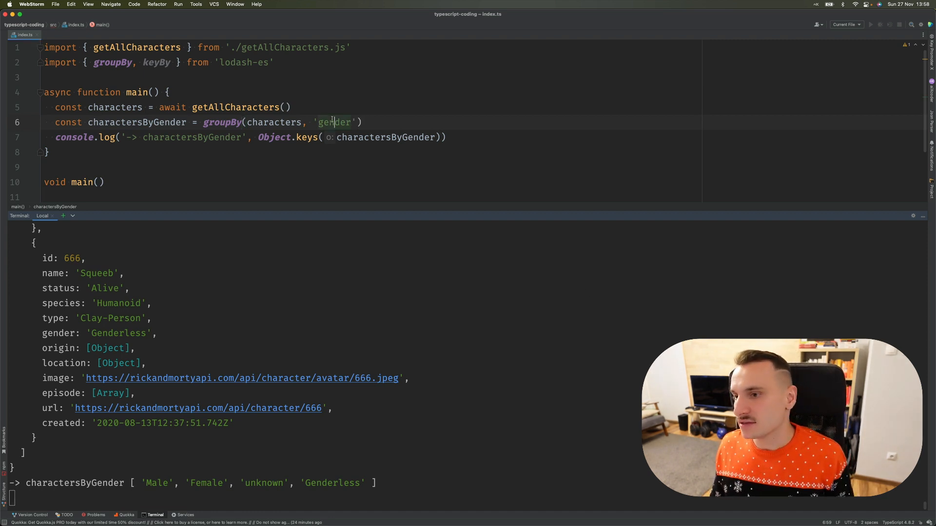
{"action": "type", "text": "origin.nam"}
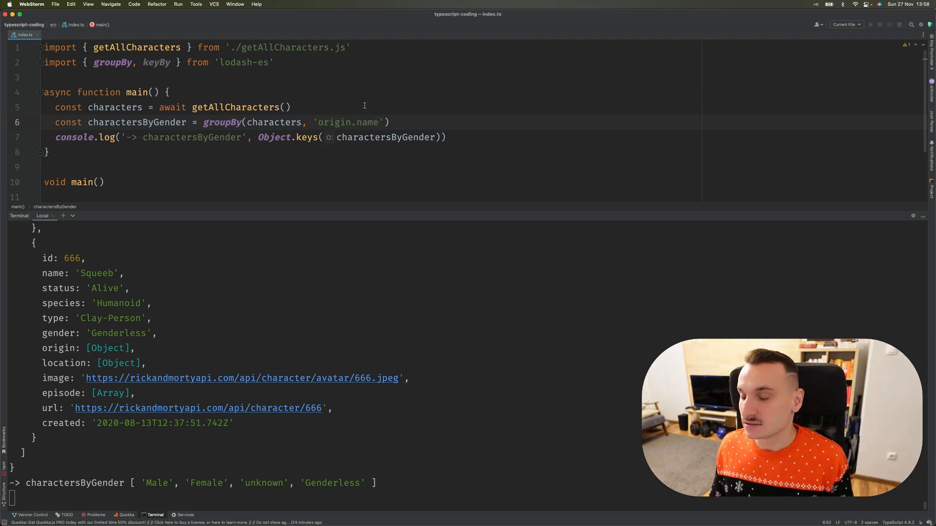
{"action": "double_click", "coordinate": [335, 123]}
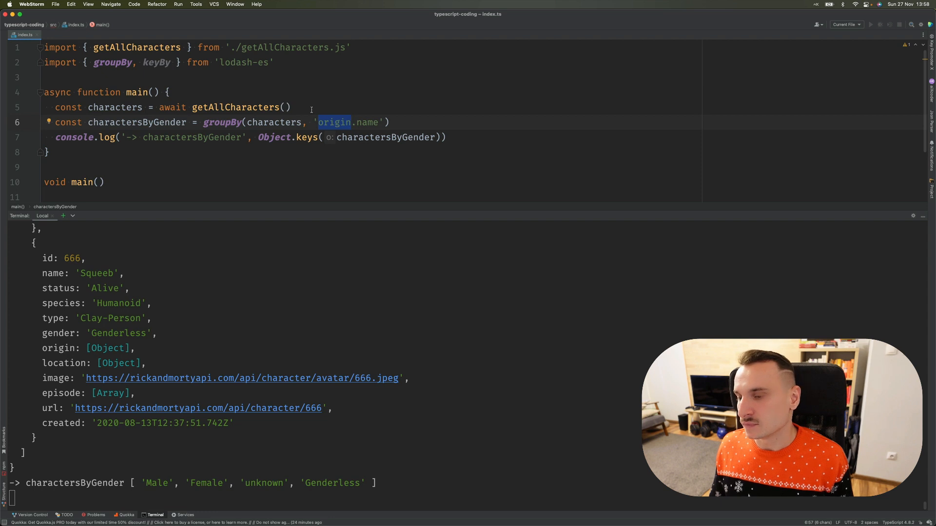
{"action": "double_click", "coordinate": [366, 123]}
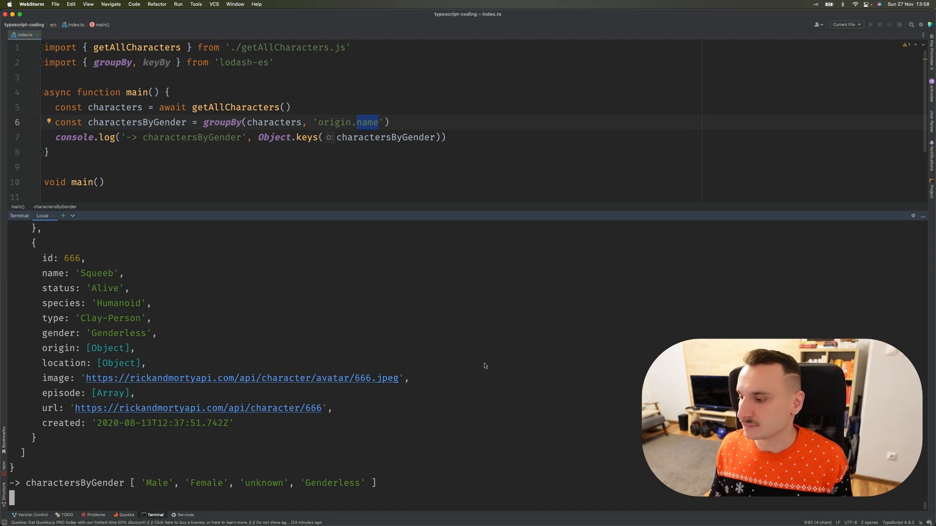
{"action": "left_click", "coordinate": [447, 138]}
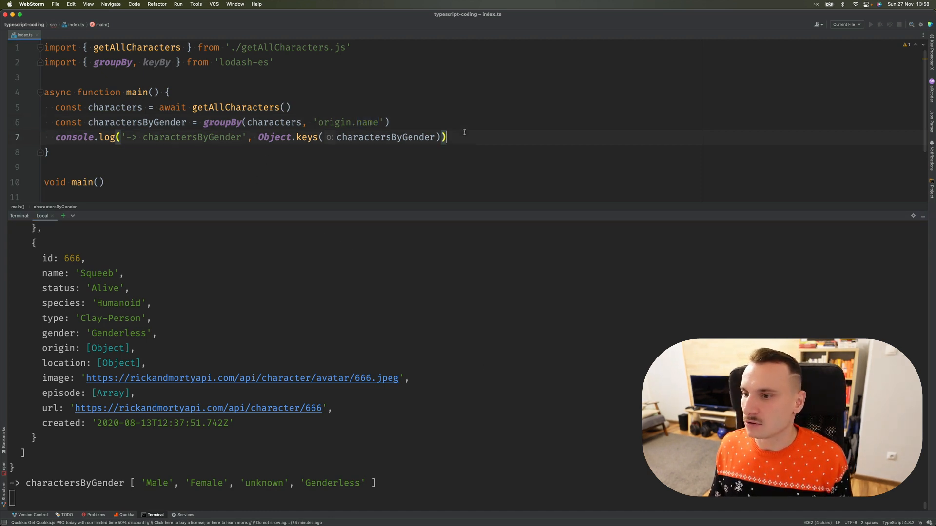
{"action": "key", "text": "Cmd+Backspace"}
{"action": "type", "text": "OriginNam"}
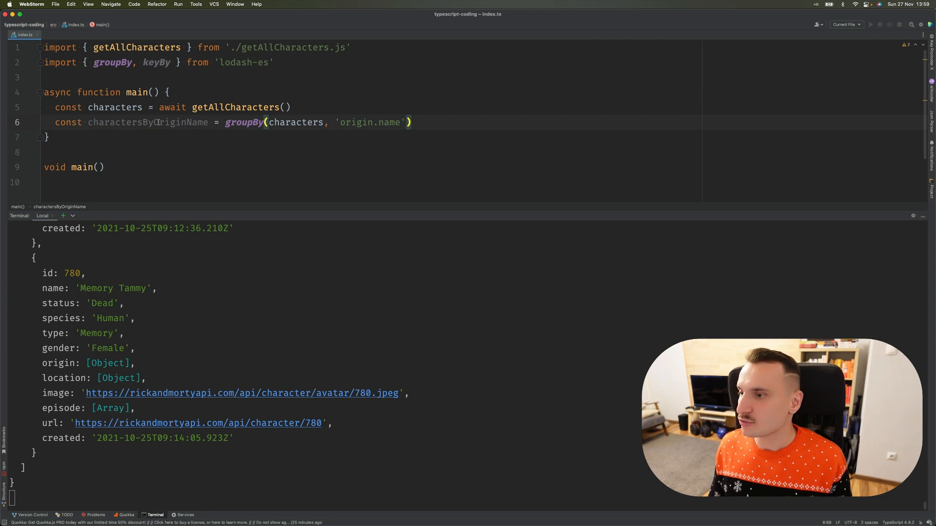
Step: Log Object.keys of charactersByOriginName instead of the full groups
{"action": "type", "text": "console.log(\"-> charactersByOriginName\", charactersByOriginName);"}
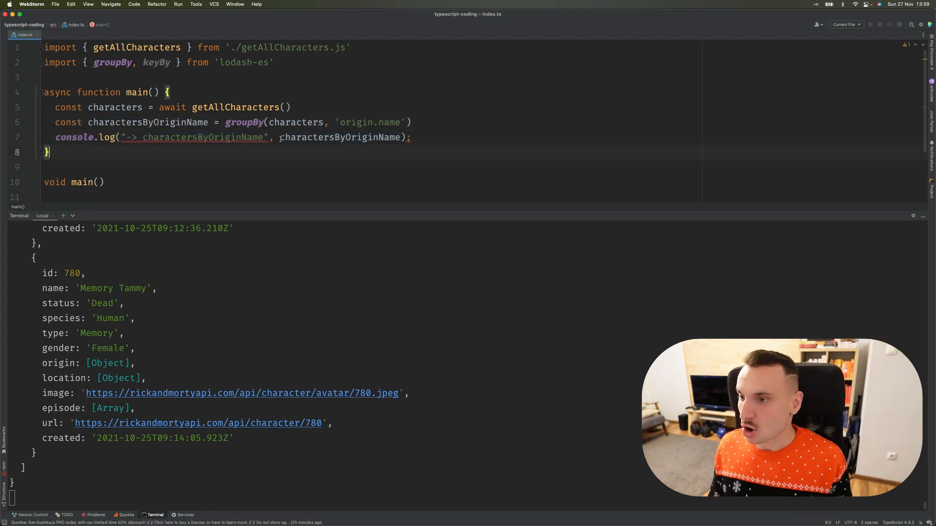
{"action": "type", "text": "Object"}
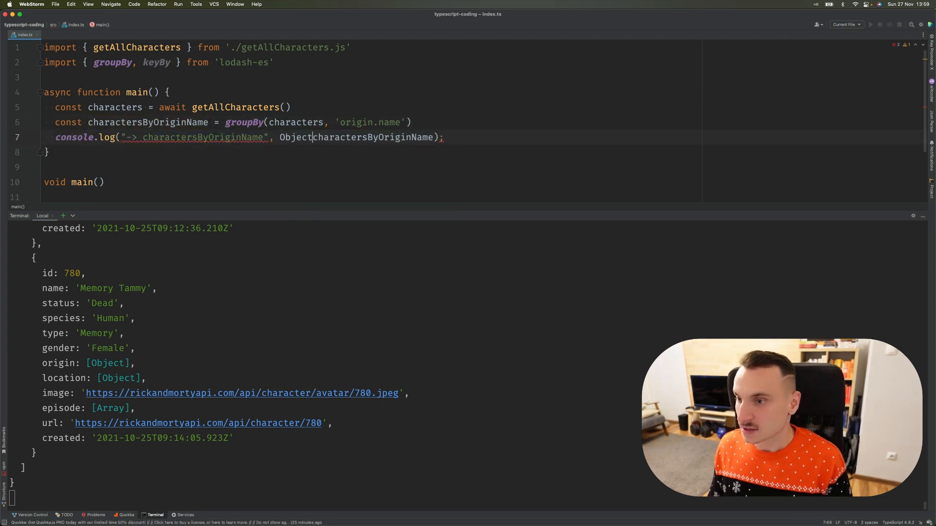
{"action": "type", "text": ".keys("}
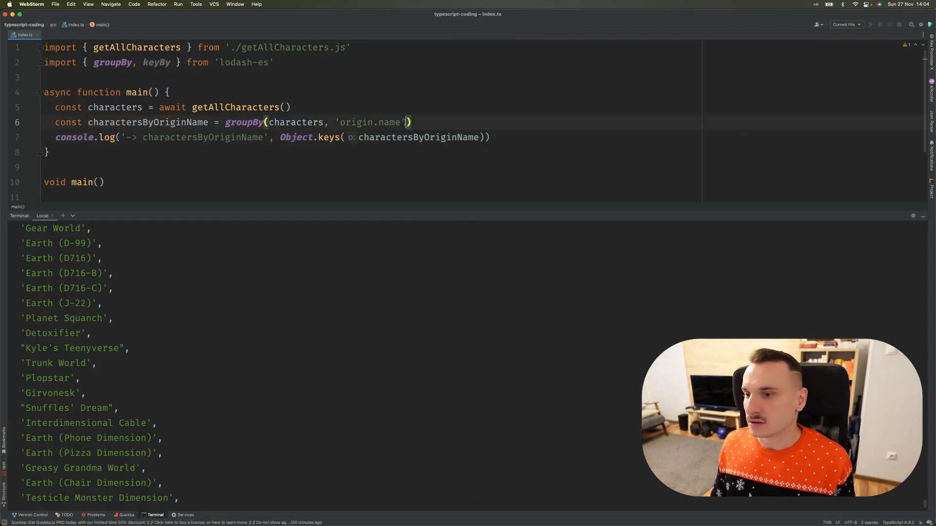
Step: Group by callback character.created.slice(0, 4) into charactersByYearCreated, printing the years
{"action": "double_click", "coordinate": [371, 123]}
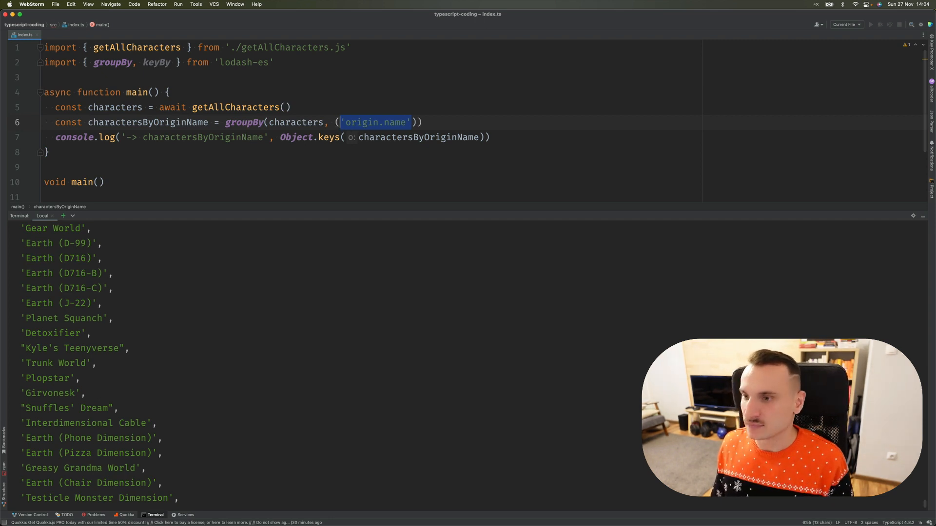
{"action": "type", "text": "character"}
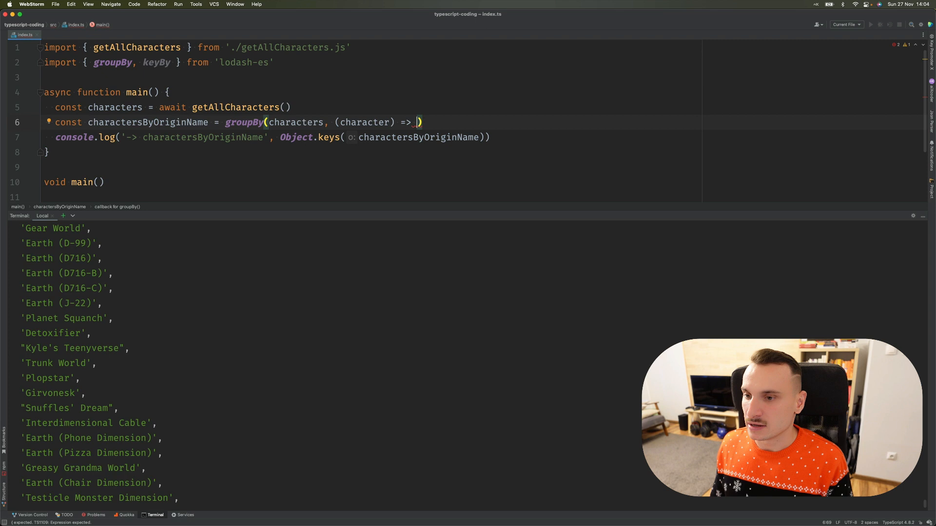
{"action": "type", "text": "character.created.slice("}
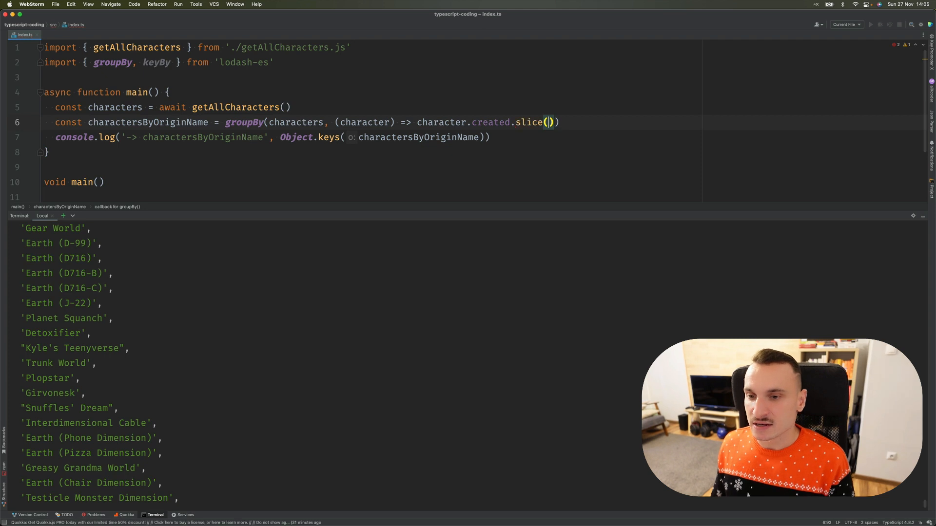
{"action": "type", "text": "0, 4"}
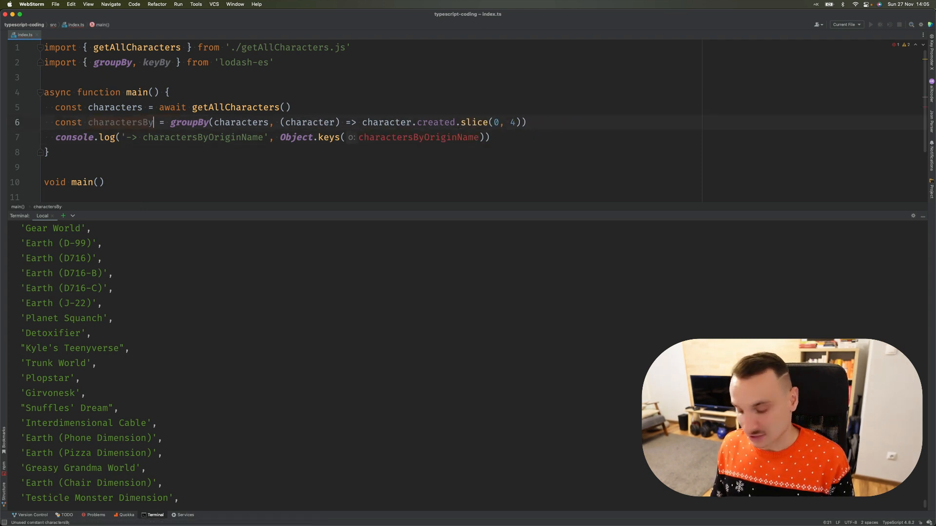
{"action": "type", "text": "YearCreated = partition(characters, ["}
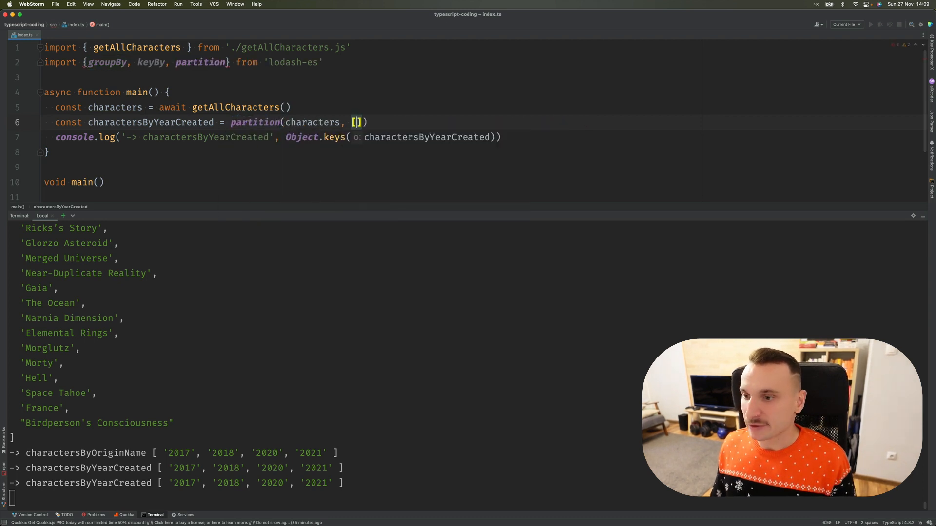
Step: Partition by ['origin.name', 'Earth (C-137)'] into charactersByEarthC137 and log [0][0], Rick Sanchez
{"action": "type", "text": "'origin.name"}
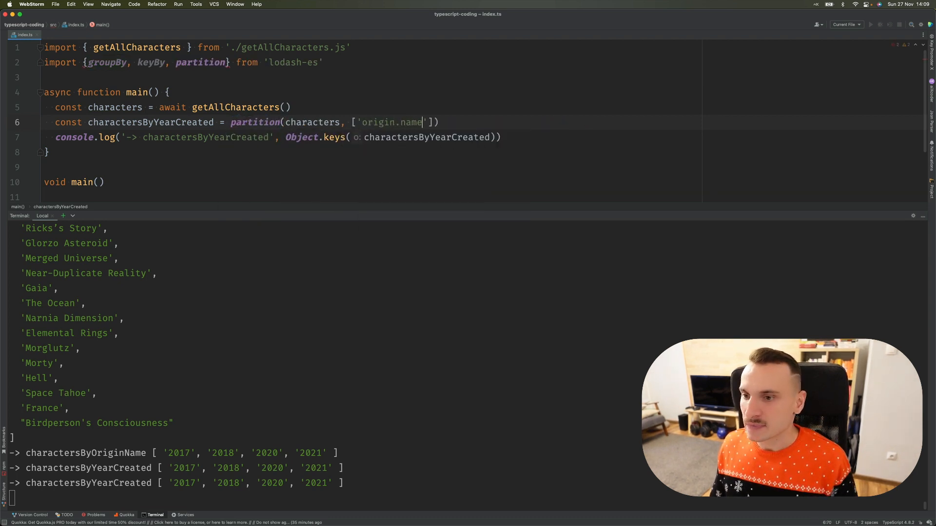
{"action": "type", "text": ", 'E'"}
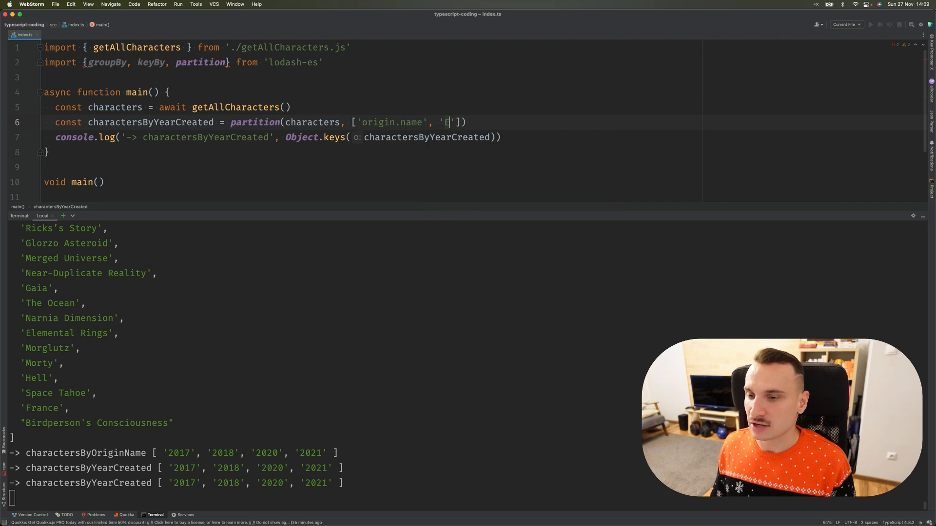
{"action": "type", "text": "arth ("}
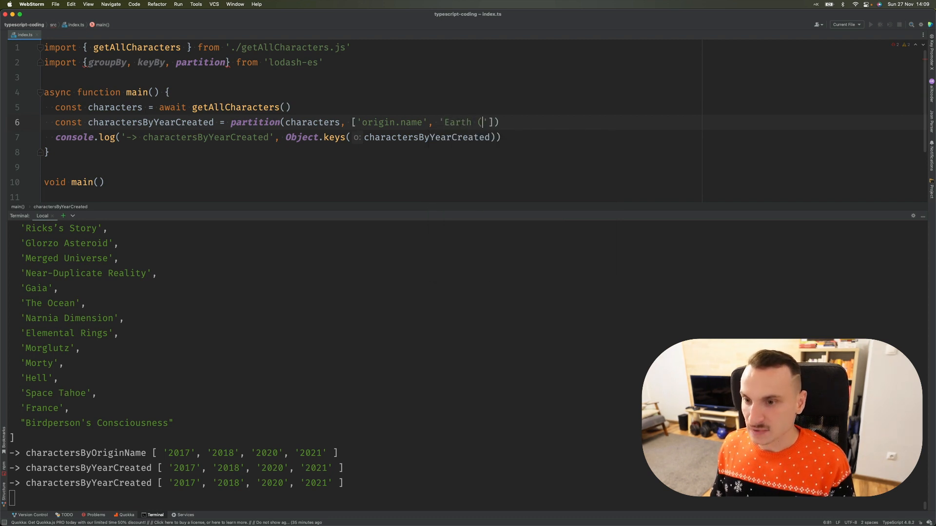
{"action": "type", "text": "C-137"}
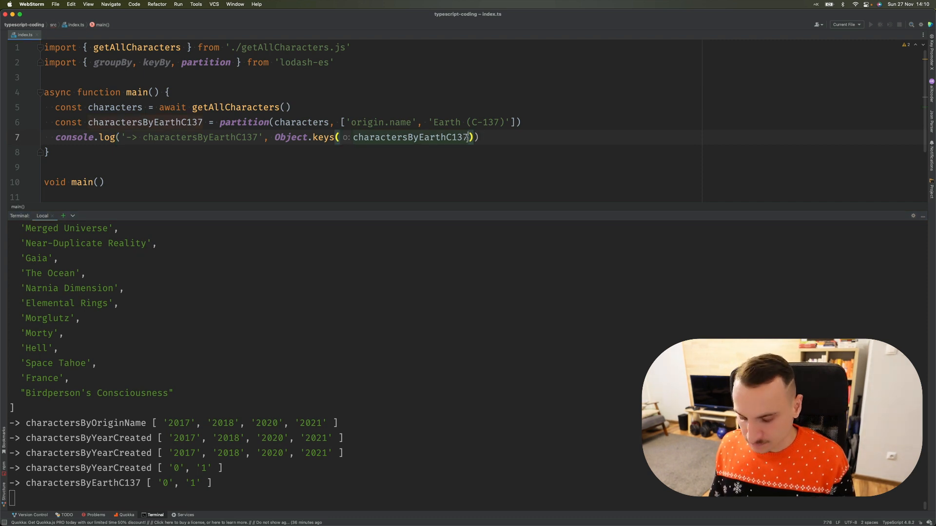
{"action": "type", "text": "[0][]"}
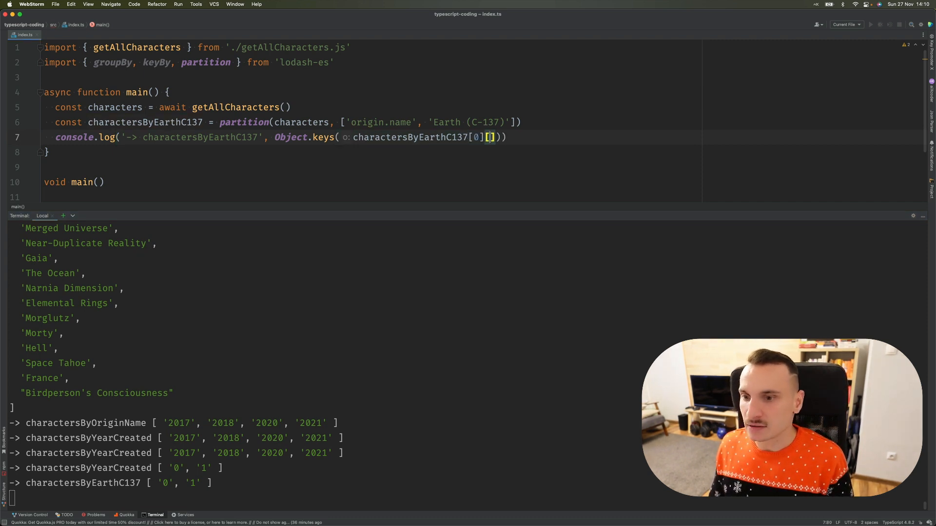
{"action": "type", "text": "0"}
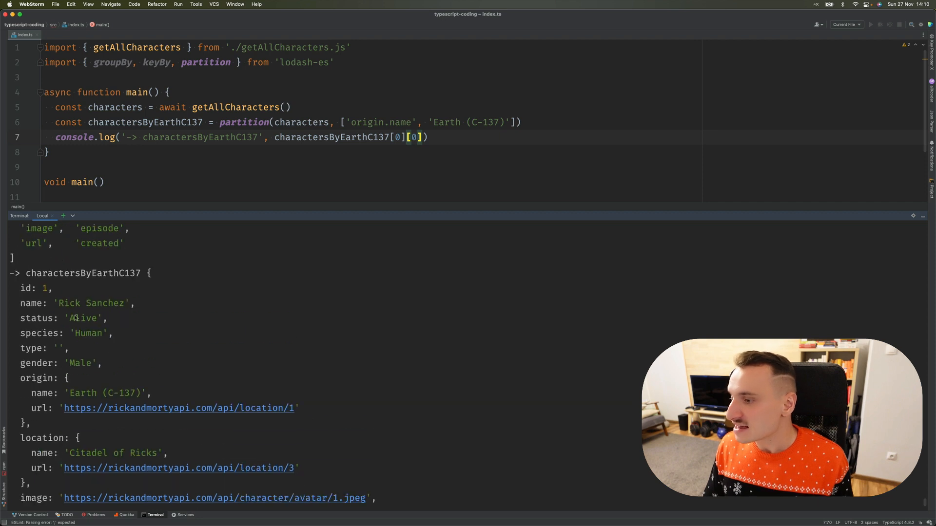
{"action": "double_click", "coordinate": [105, 303]}
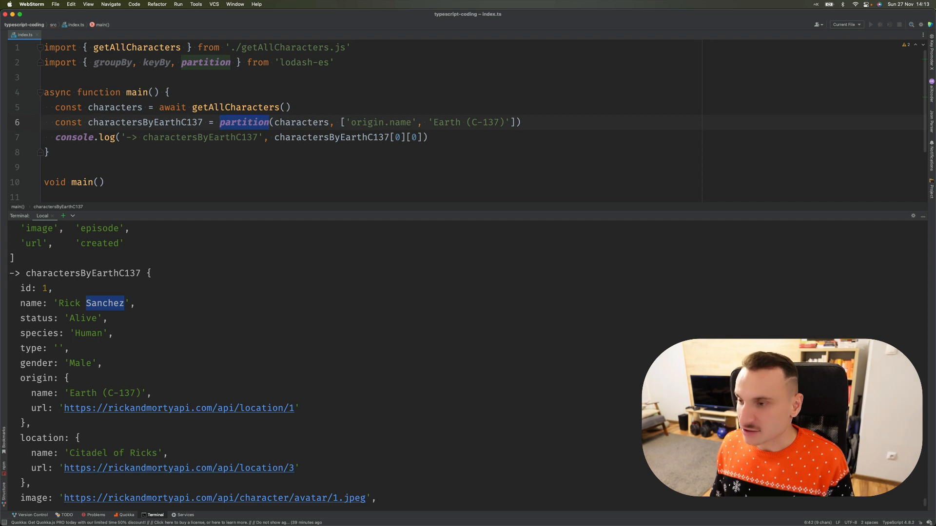
Step: Use uniqBy on 'origin.name' into charactersFromUniqueOrigins and log its length, 91
{"action": "type", "text": "uniqBy"}
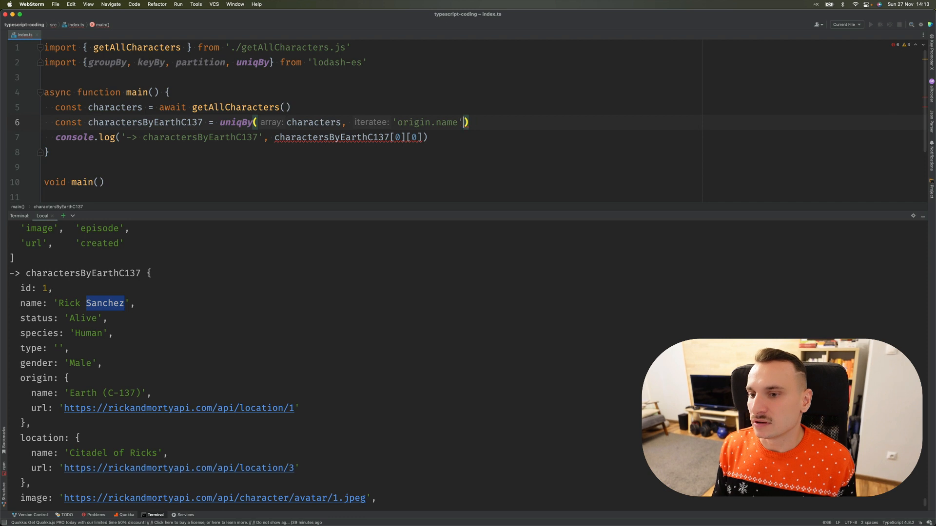
{"action": "type", "text": "charactersFromUniqueOrigins"}
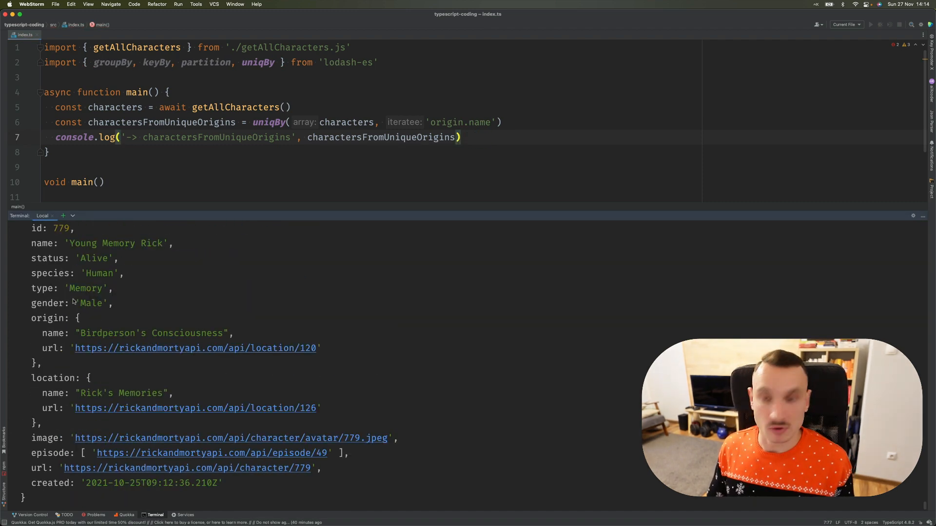
{"action": "scroll", "scroll_direction": "down", "scroll_amount": 3}
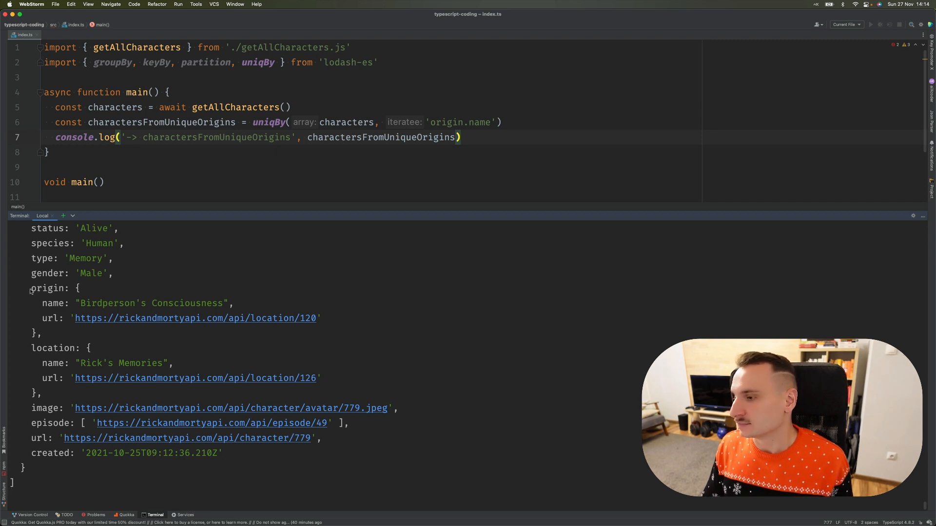
{"action": "double_click", "coordinate": [108, 303]}
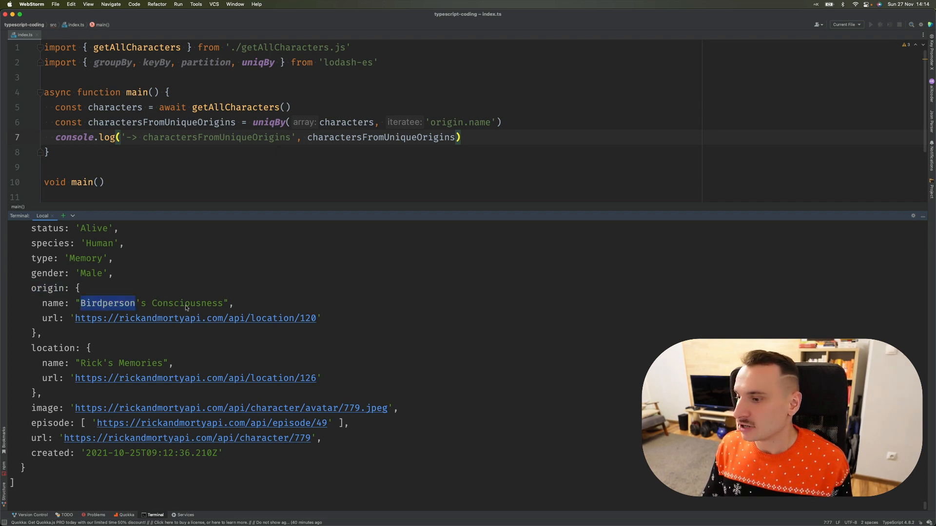
{"action": "type", "text": ".length"}
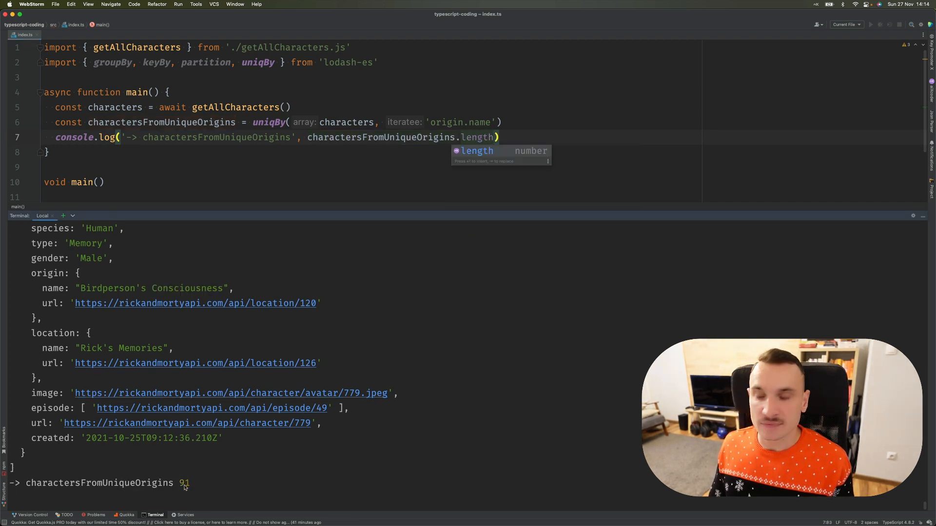
{"action": "double_click", "coordinate": [184, 482]}
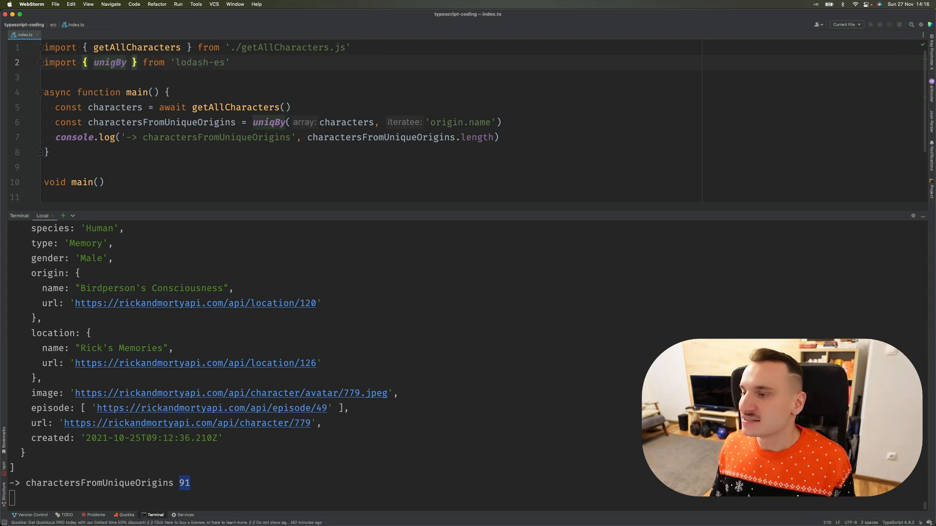
Step: Replace uniqBy with sortBy(characters, ['name', 'id'])
{"action": "double_click", "coordinate": [269, 122]}
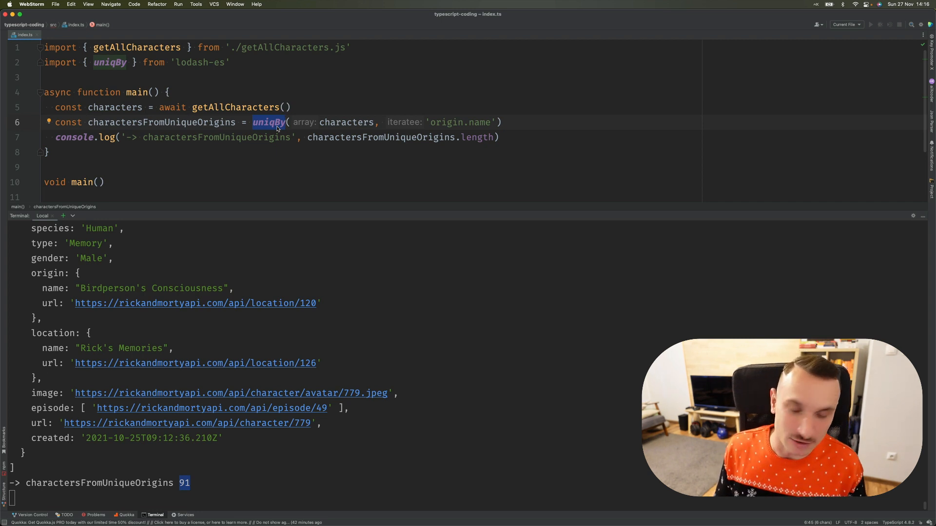
{"action": "type", "text": "s"}
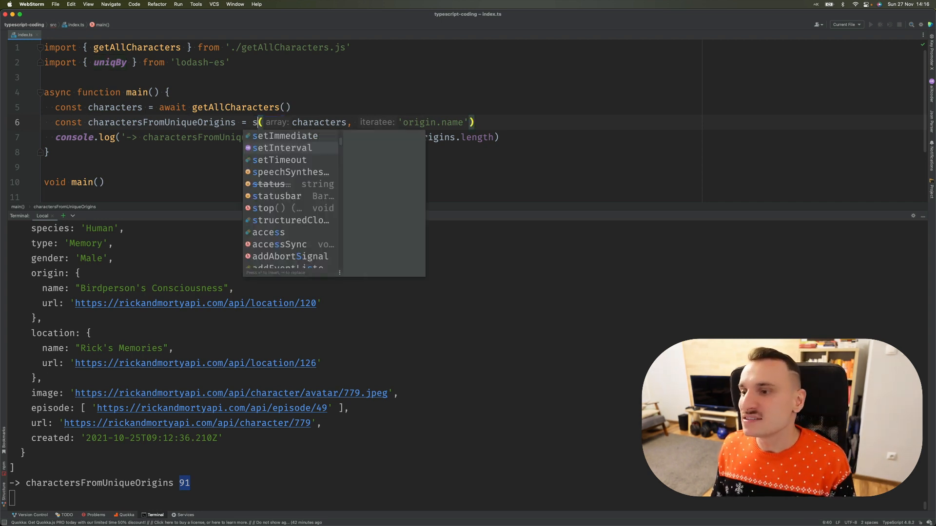
{"action": "type", "text": "ortBy"}
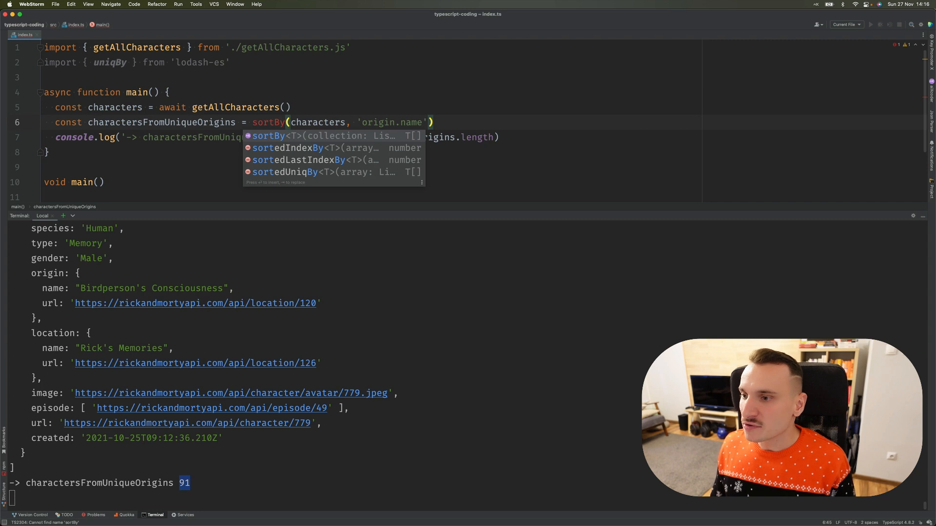
{"action": "left_click", "coordinate": [268, 136]}
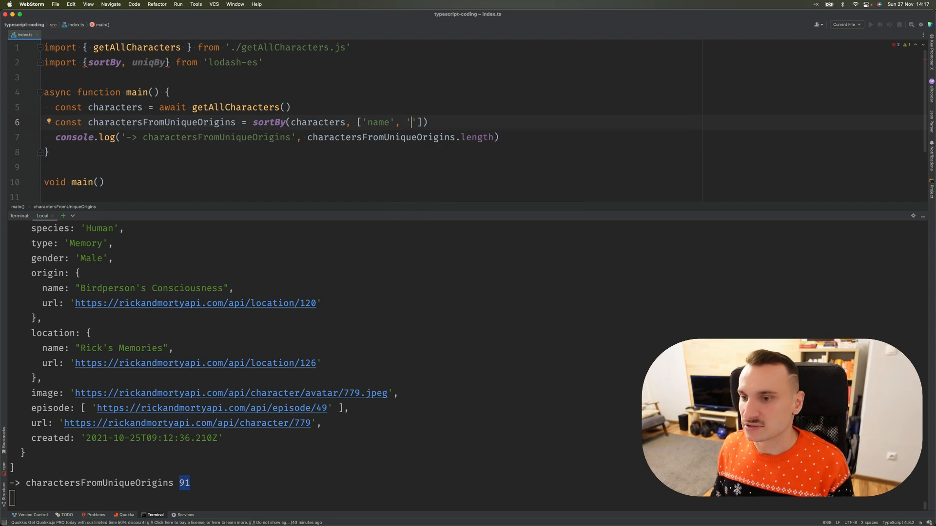
{"action": "type", "text": "id"}
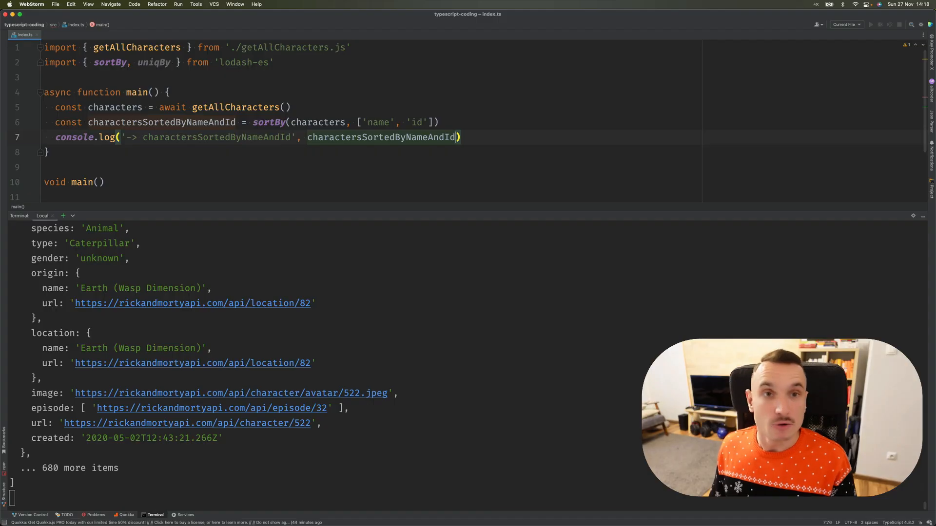
Step: Map results to {id, name} pairs, print the first ten, and select sortBy for replacement
{"action": "type", "text": ".map(({"}
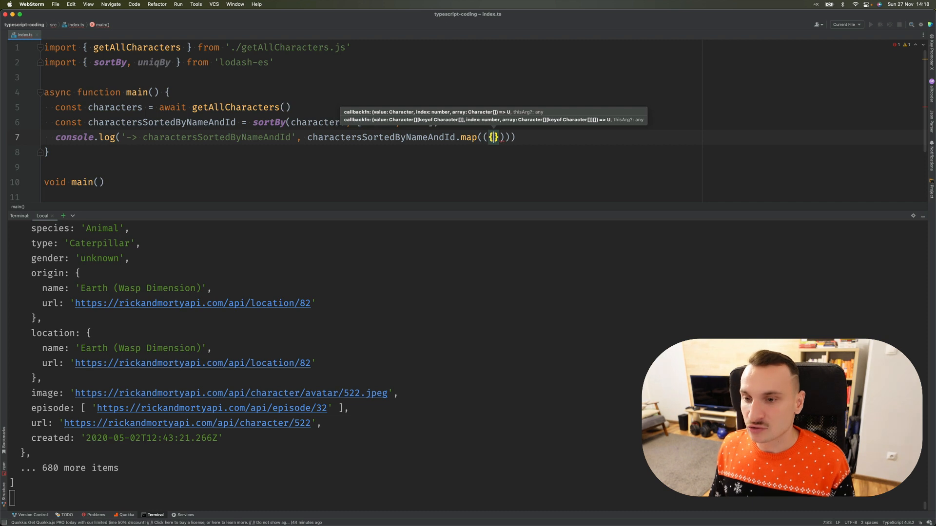
{"action": "type", "text": "id"}
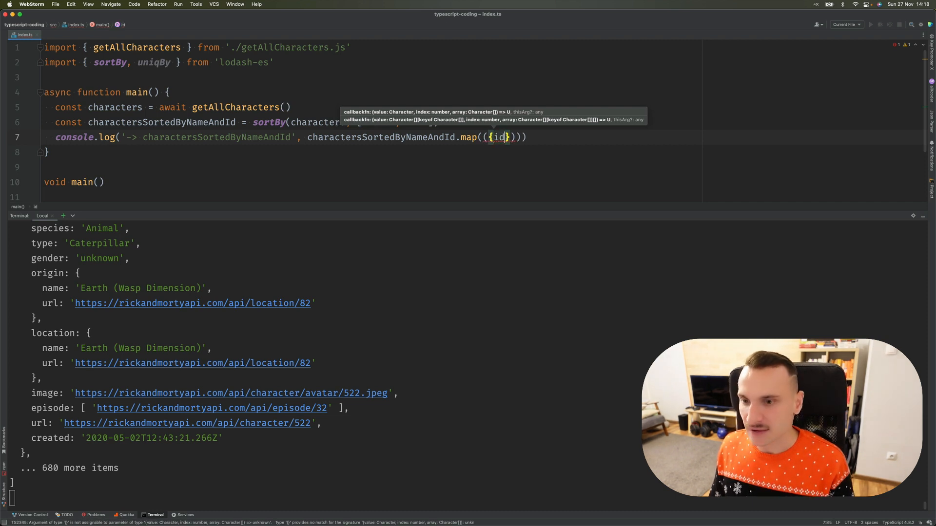
{"action": "type", "text": ", name }) => ({ id, name"}
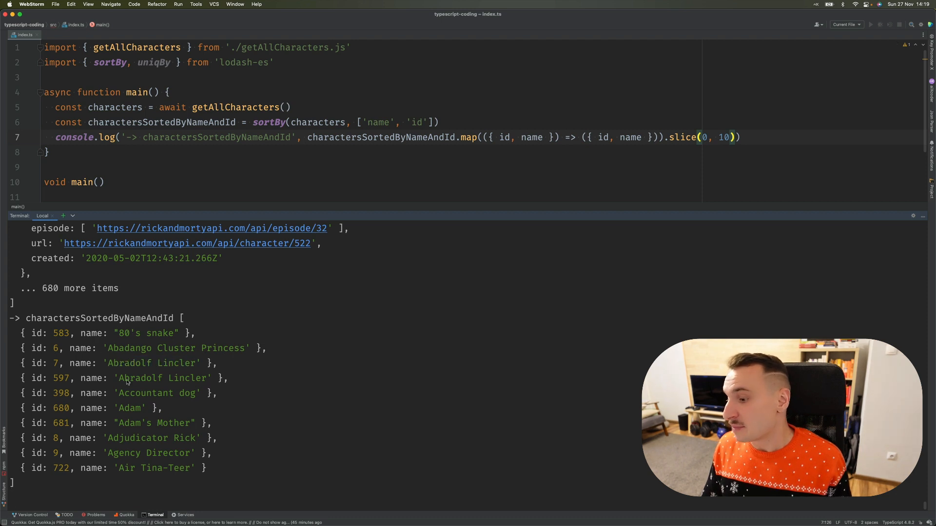
{"action": "double_click", "coordinate": [187, 378]}
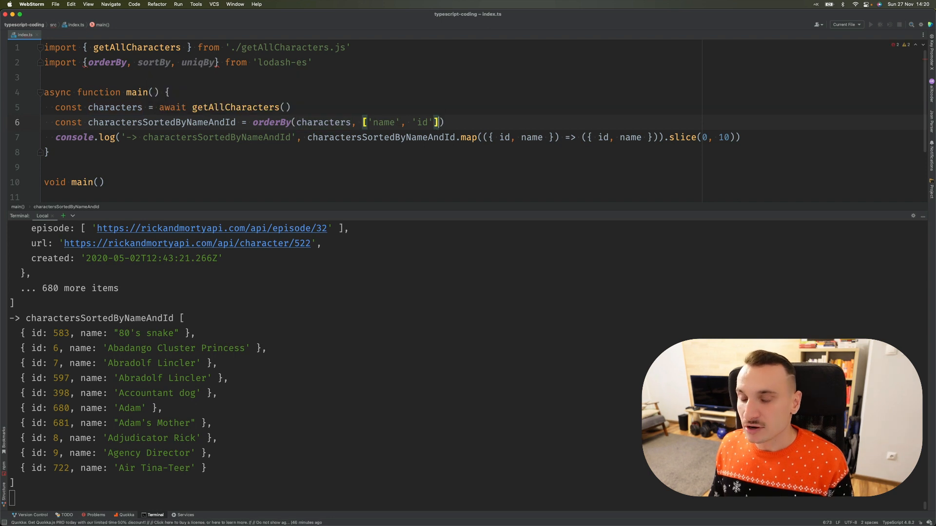
Step: Give orderBy the orders ['asc', 'desc'] so Abradolf Lincler 597 prints before 7
{"action": "type", "text": ", []"}
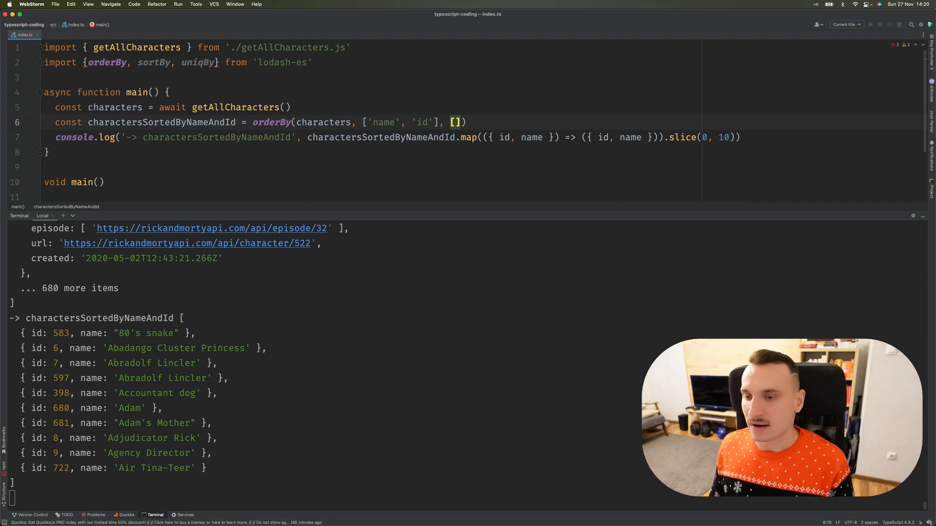
{"action": "type", "text": "''"}
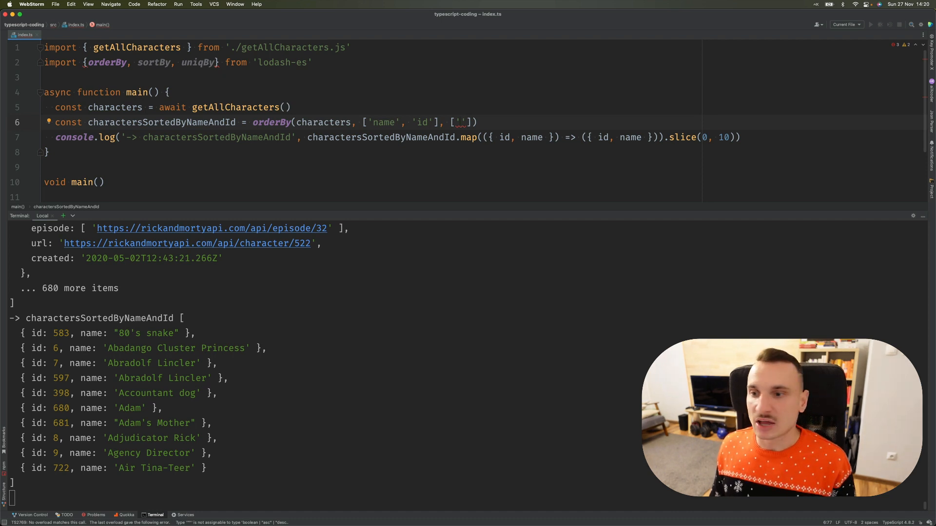
{"action": "type", "text": "asc"}
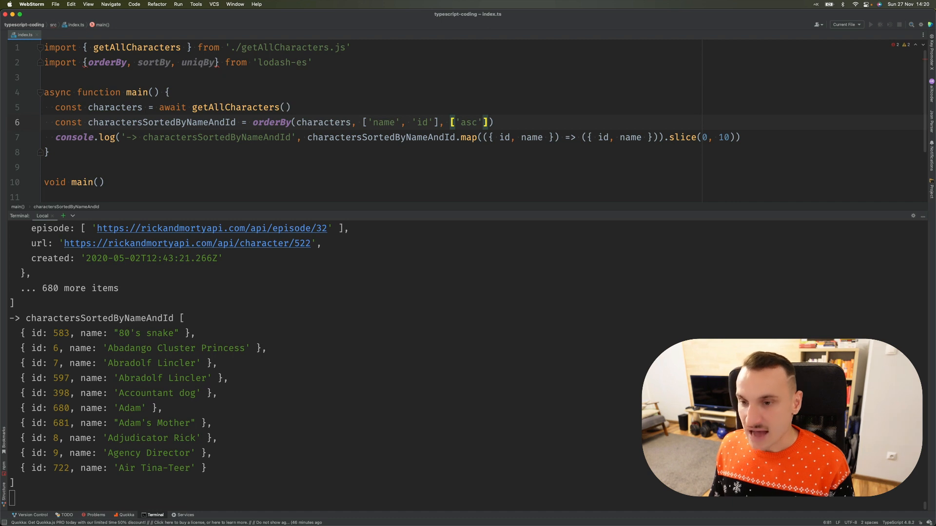
{"action": "type", "text": ", 'de'"}
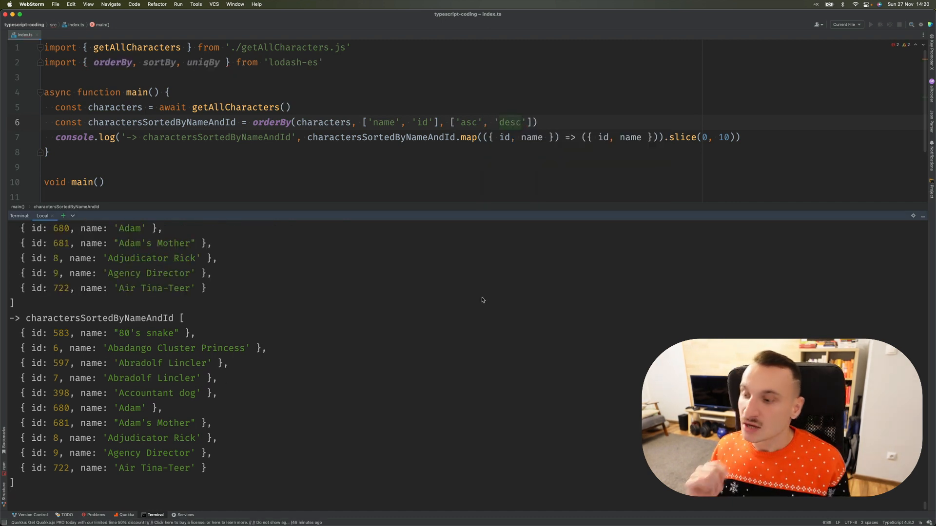
{"action": "double_click", "coordinate": [509, 122]}
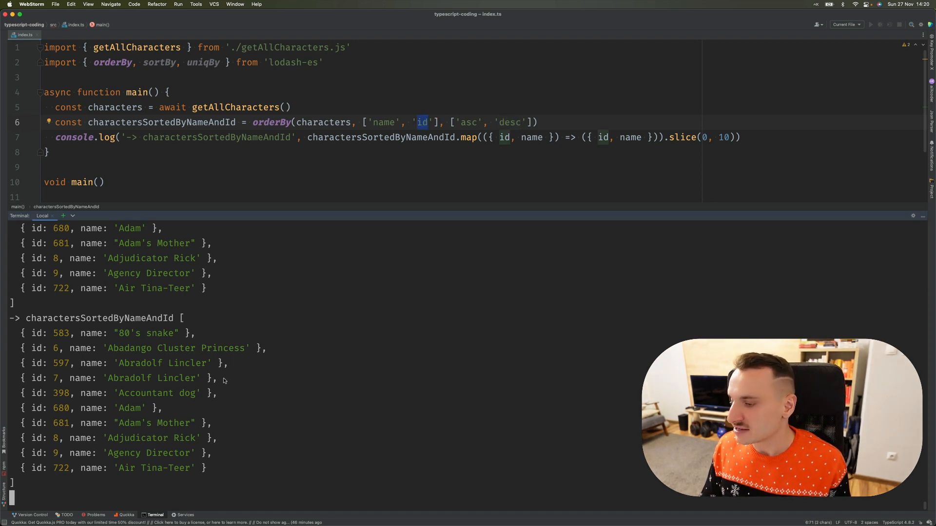
{"action": "mouse_move", "coordinate": [126, 368]}
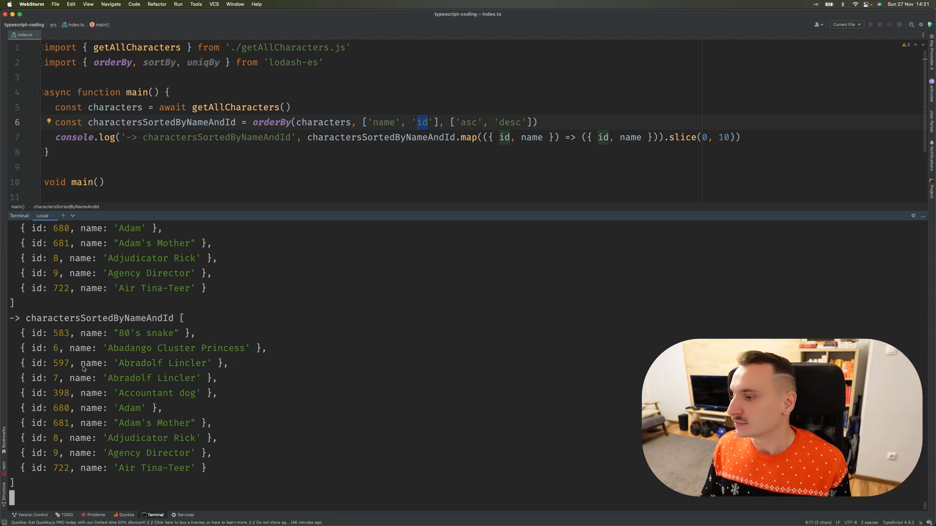
{"action": "double_click", "coordinate": [60, 362]}
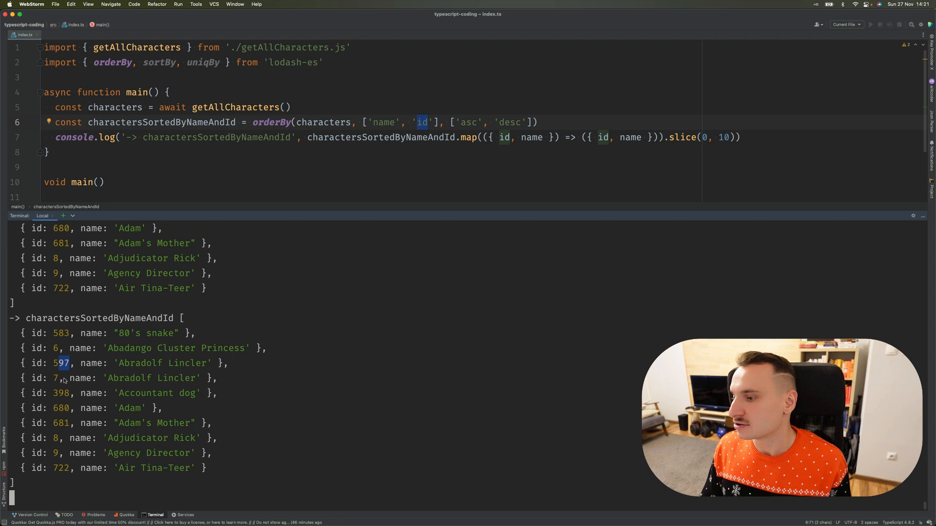
{"action": "double_click", "coordinate": [61, 363]}
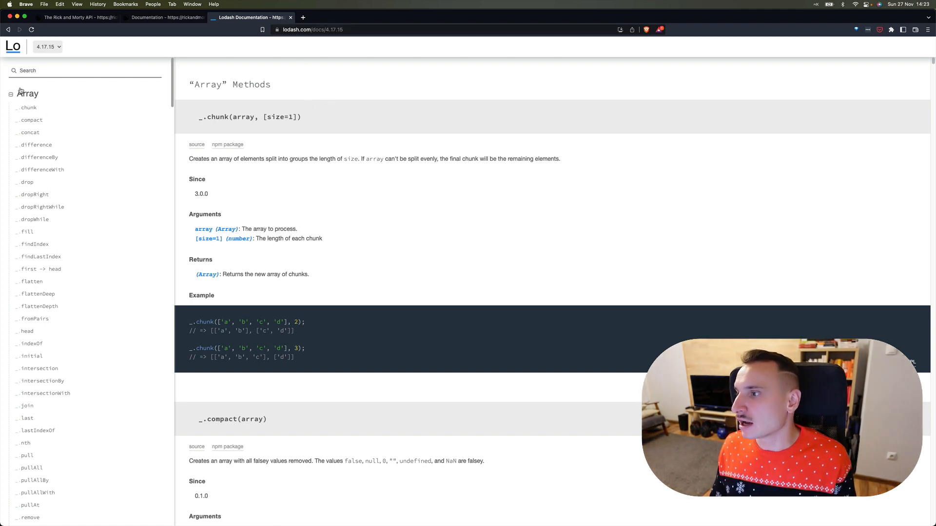
Step: Collapse the Array methods list in Lodash docs, then switch to the Rick and Morty API homepage
{"action": "left_click", "coordinate": [10, 94]}
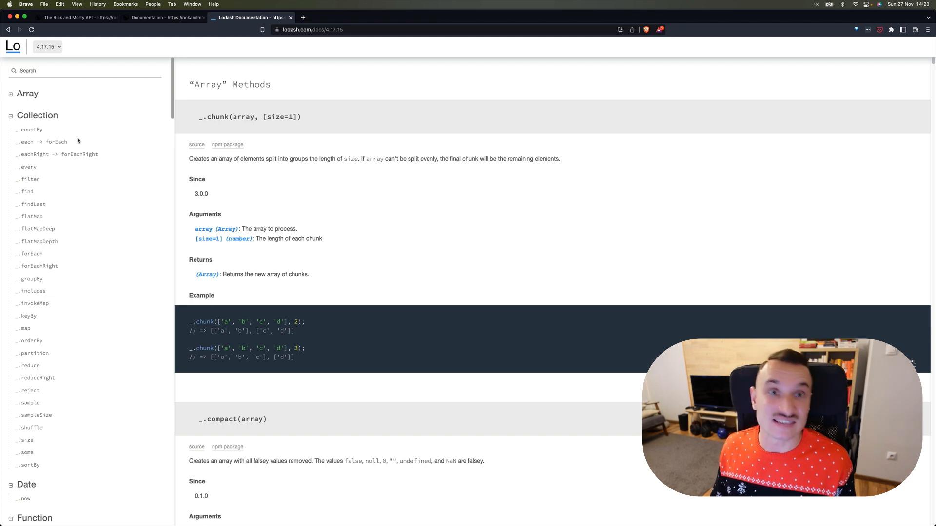
{"action": "left_click", "coordinate": [76, 16]}
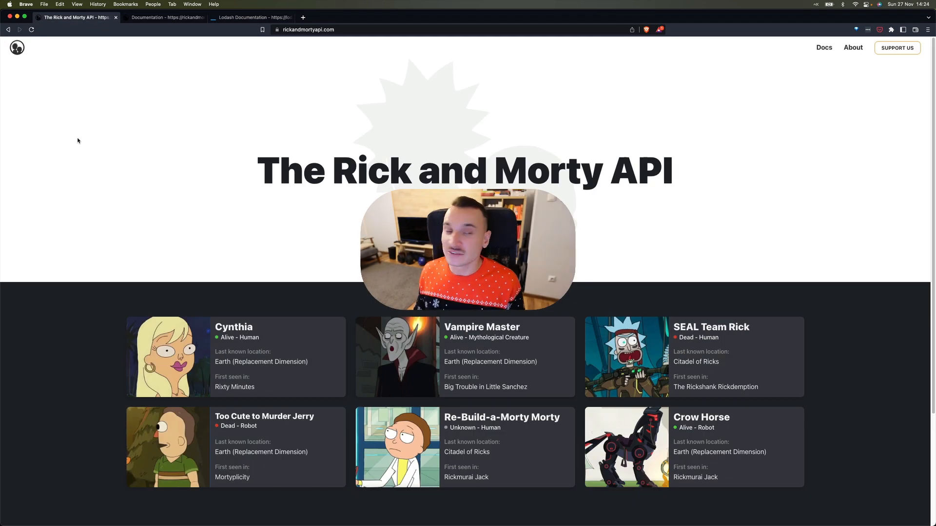